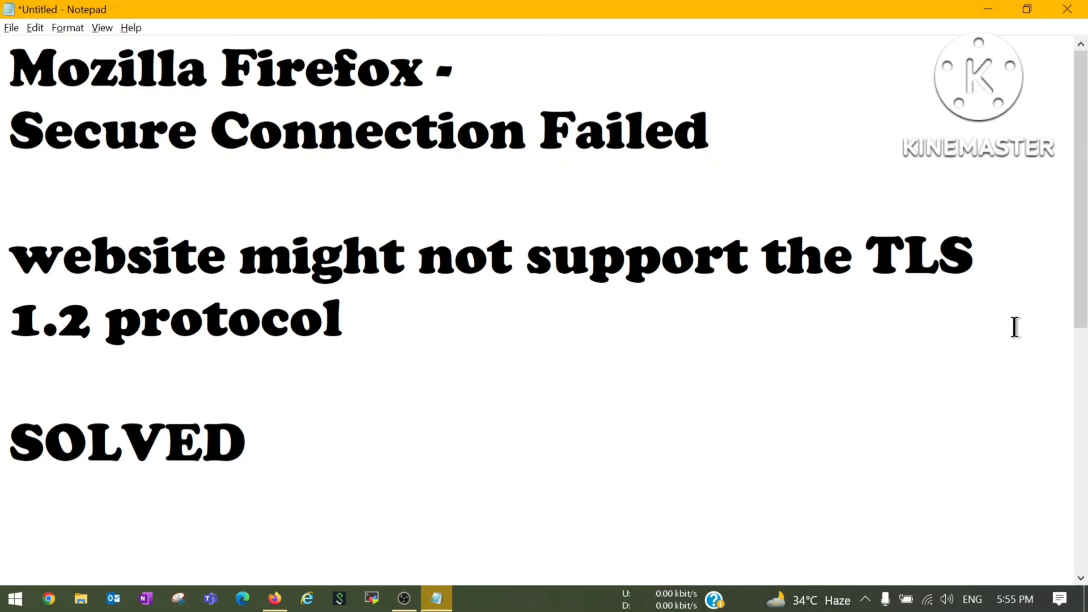
Step: Save the Notepad note as 'Mozilla Firefox TLS error.txt'
click(246, 442)
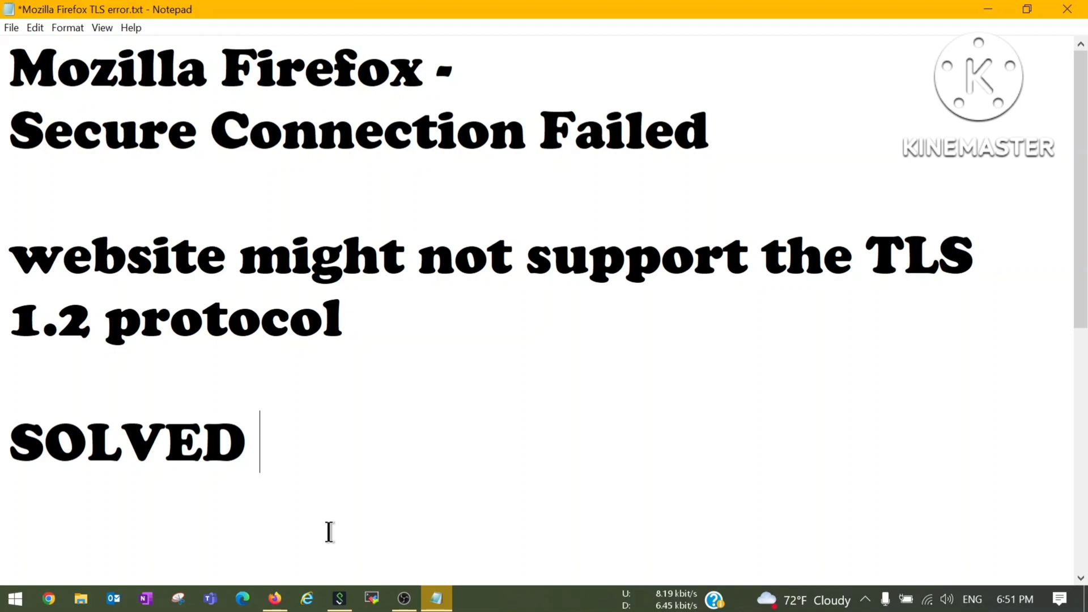
Step: Retry tls-v1-1.badssl.com:1011 in Firefox, still getting SSL_ERROR_UNSUPPORTED_VERSION
click(273, 598)
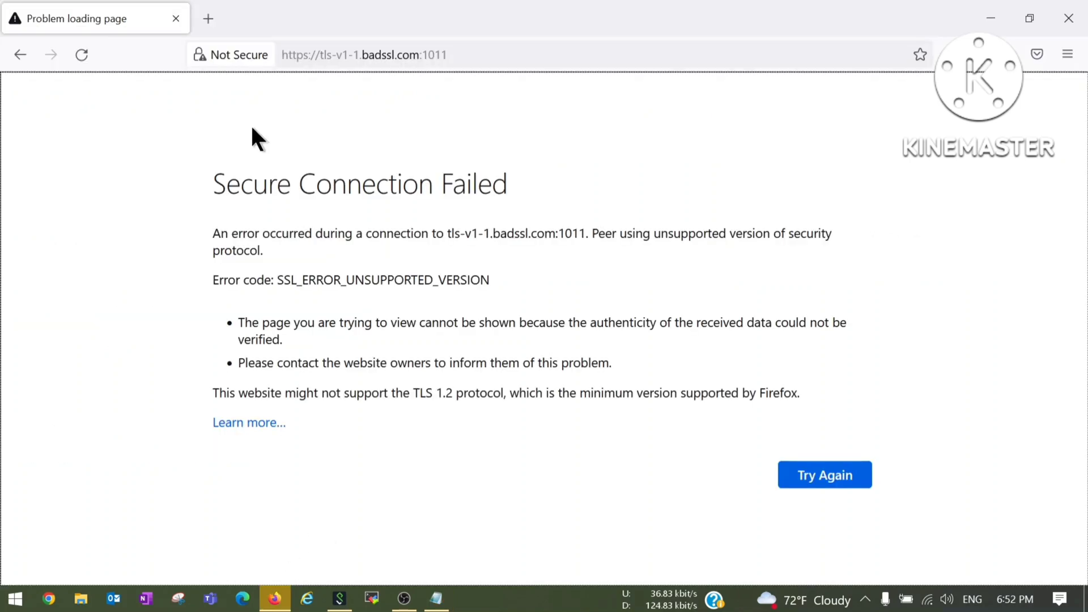
mouse_move(434, 128)
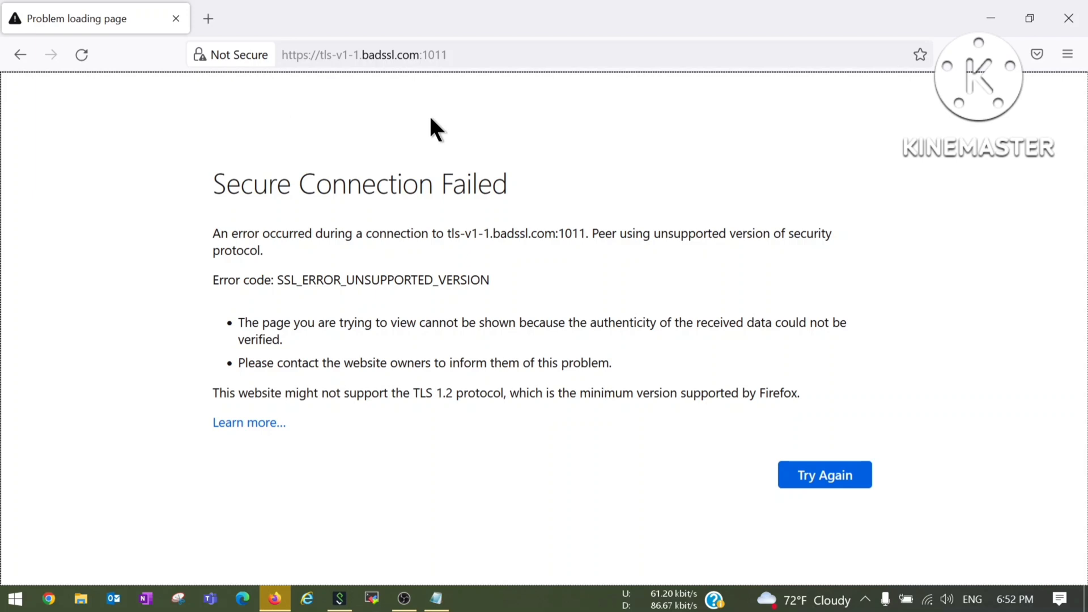
mouse_move(257, 221)
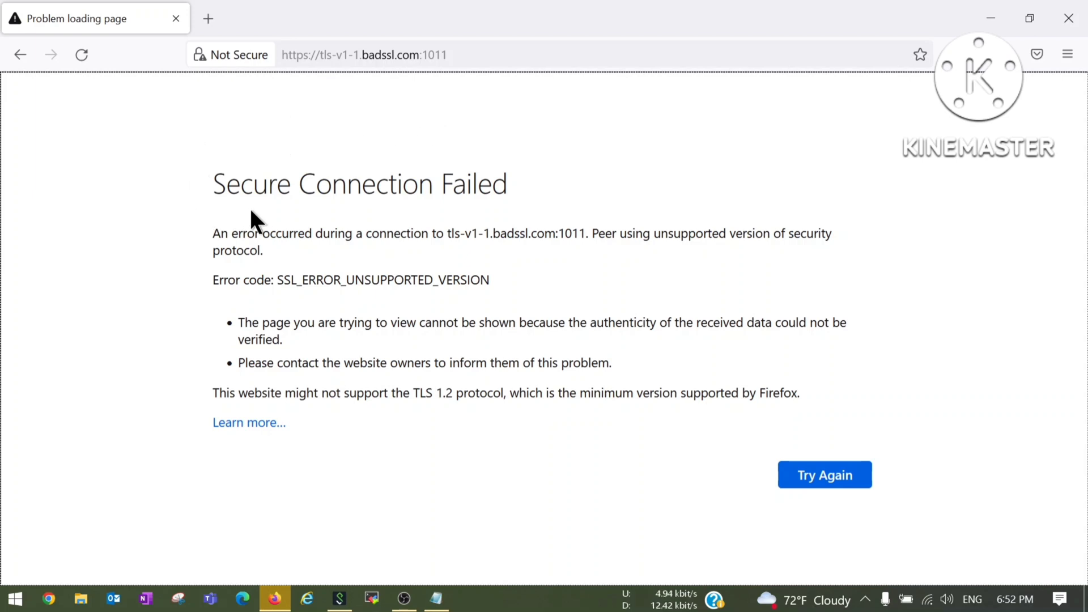
mouse_move(472, 187)
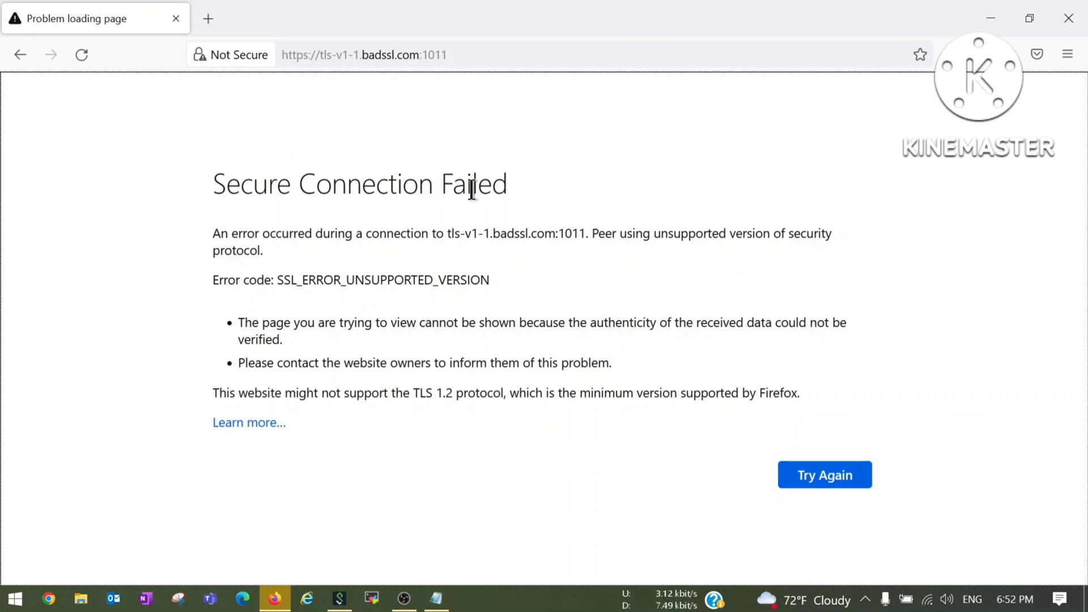
mouse_move(407, 271)
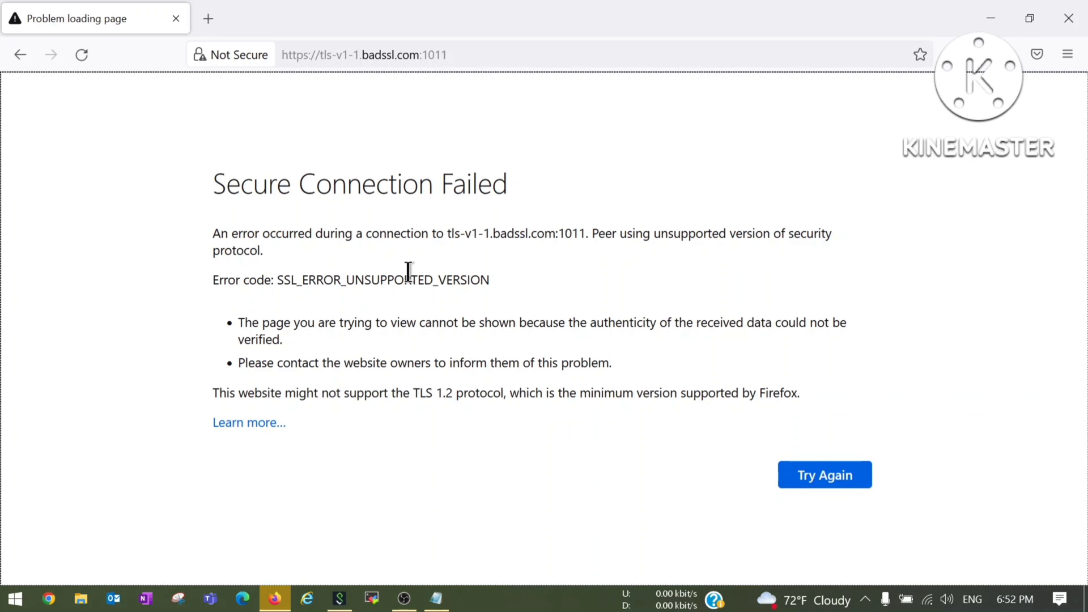
mouse_move(286, 290)
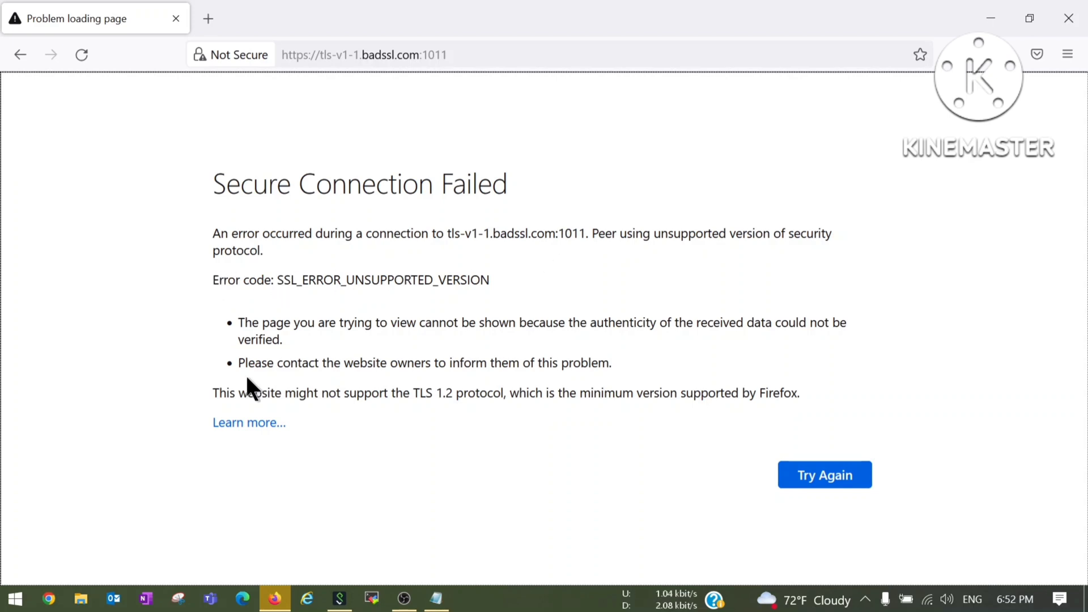
mouse_move(284, 385)
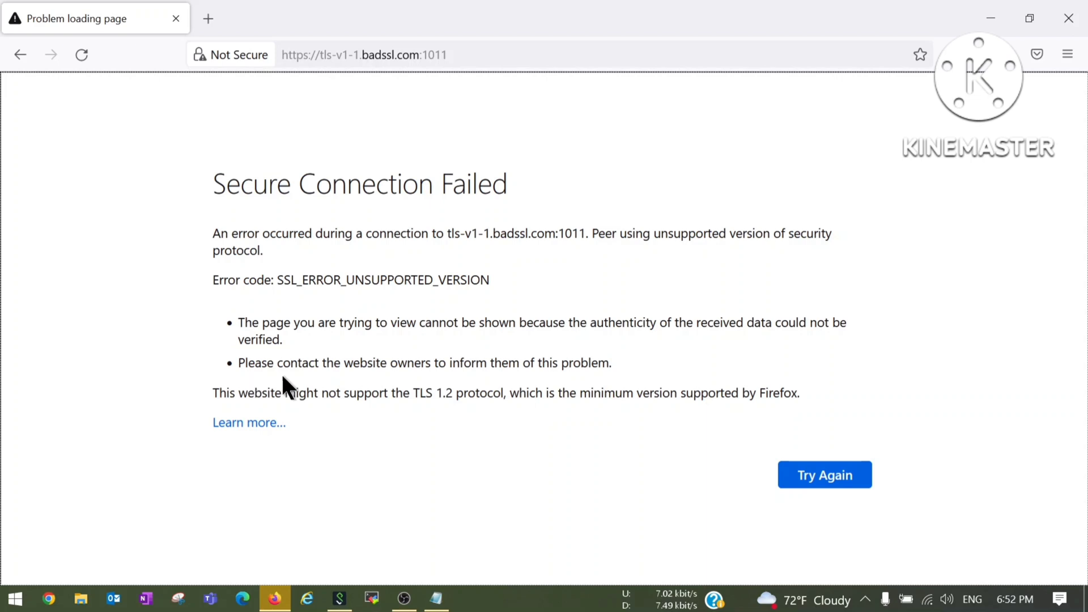
mouse_move(506, 362)
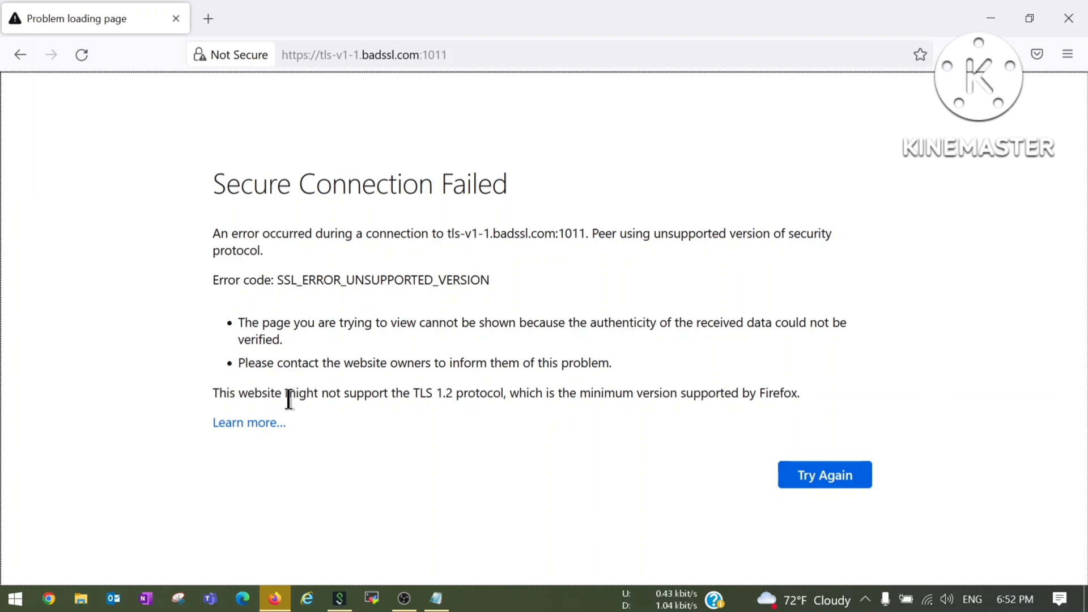
mouse_move(431, 399)
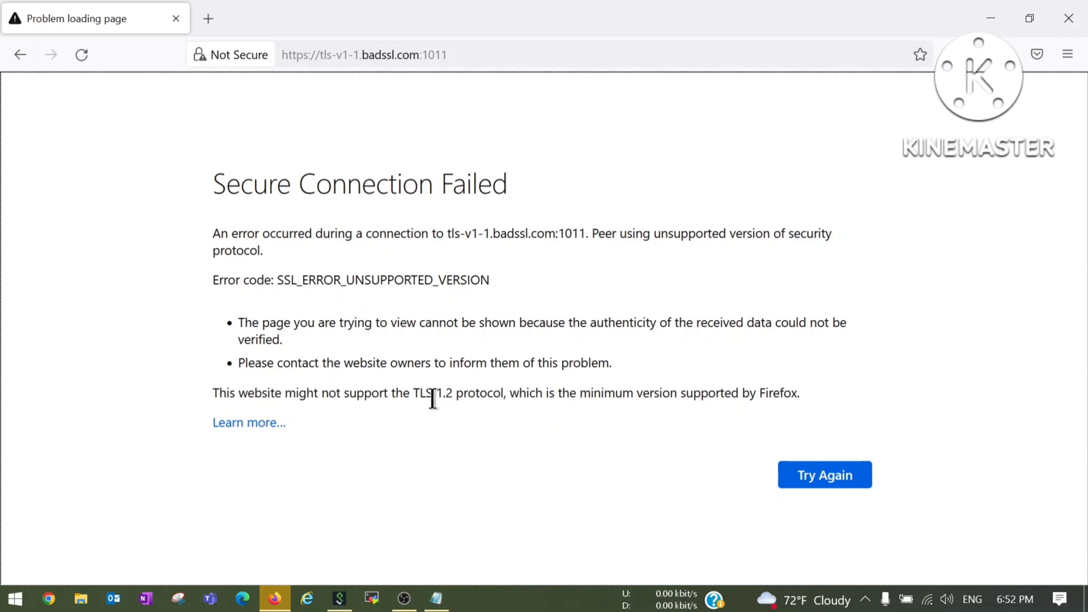
mouse_move(652, 399)
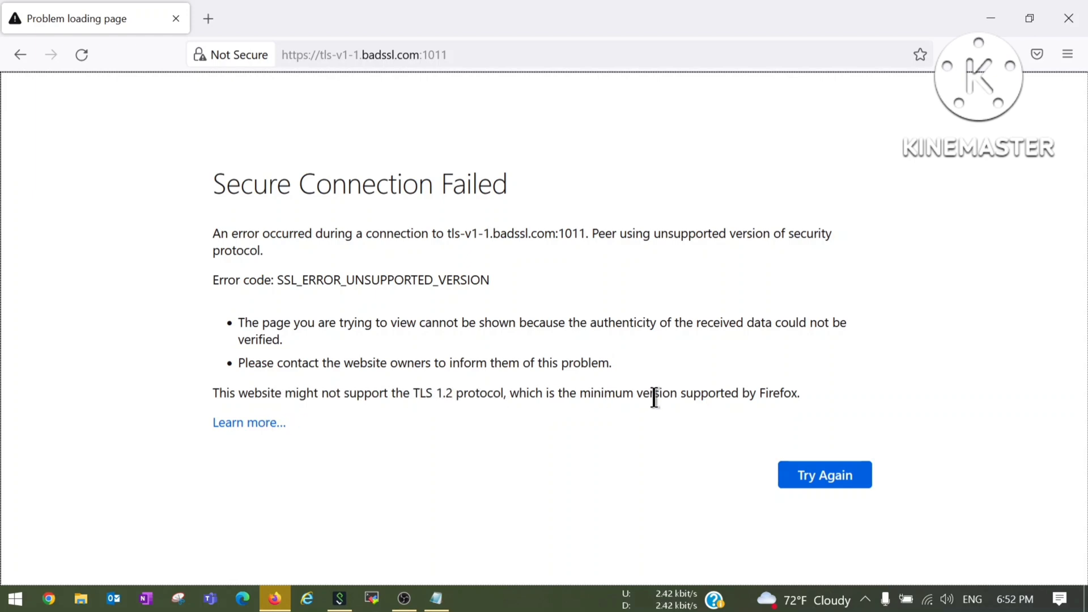
mouse_move(798, 399)
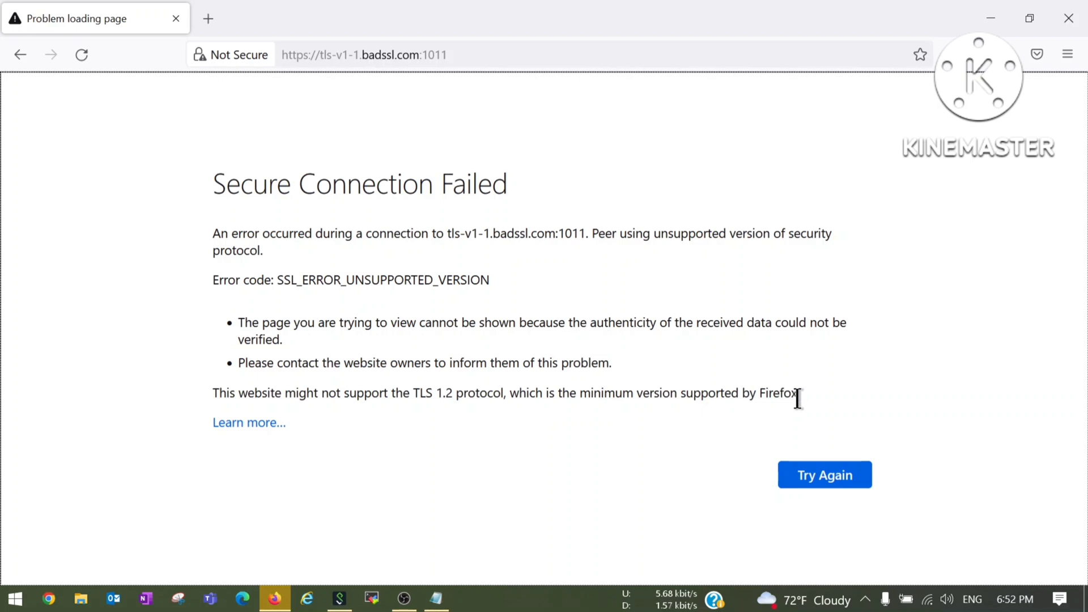
click(824, 475)
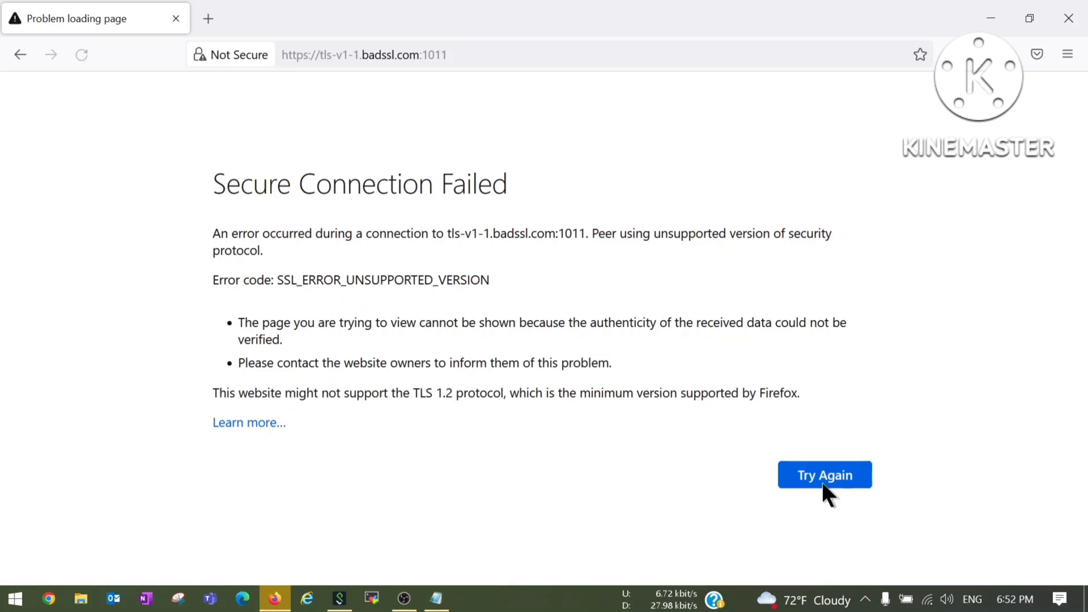
mouse_move(248, 422)
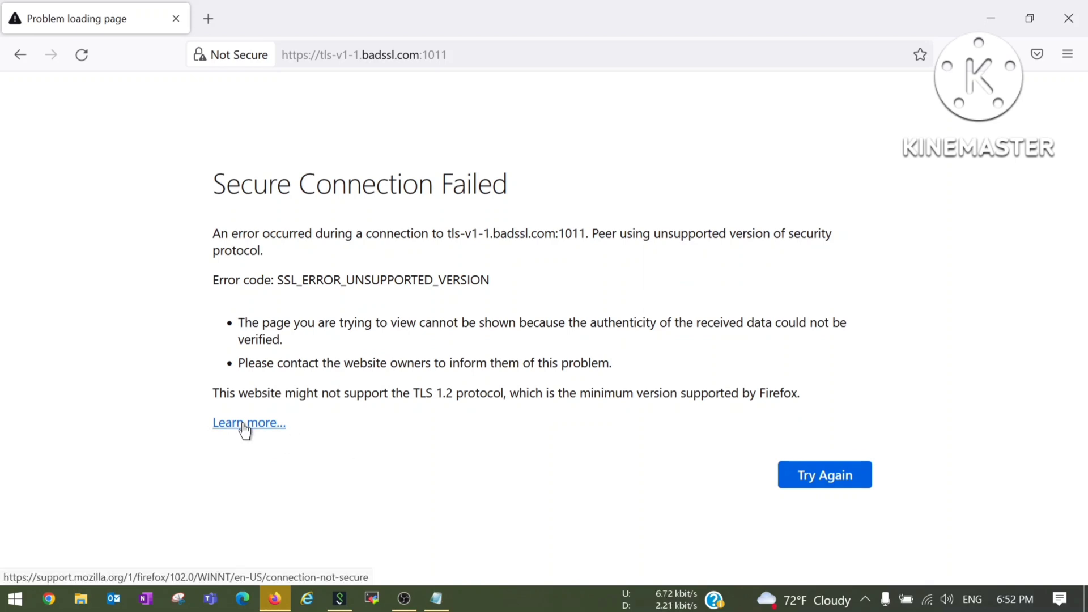
mouse_move(249, 427)
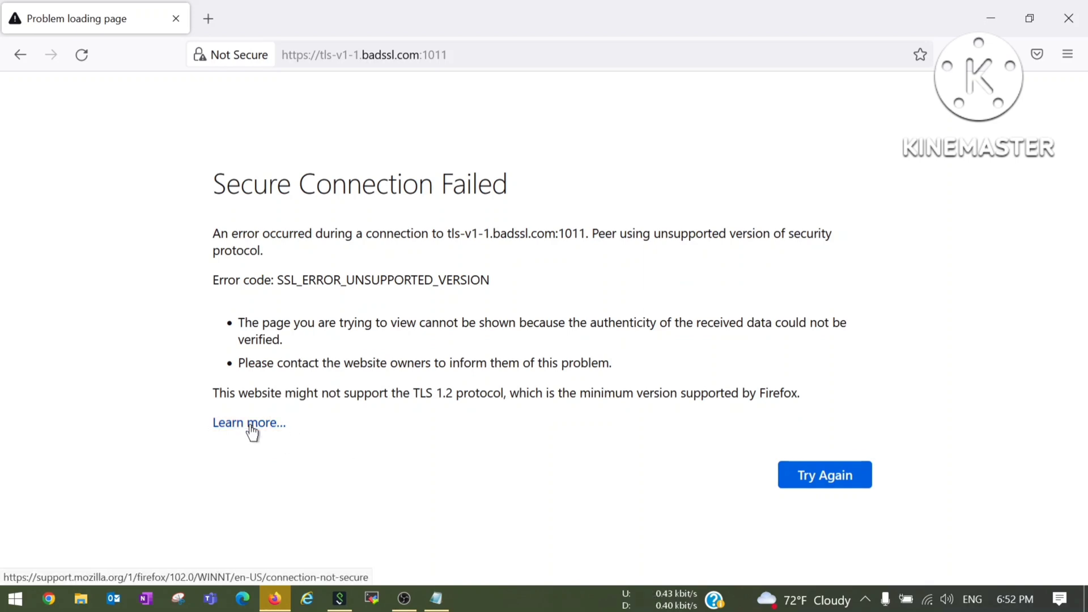
Step: Read the TLS version unsupported section of Mozilla's secure connection support article
click(248, 422)
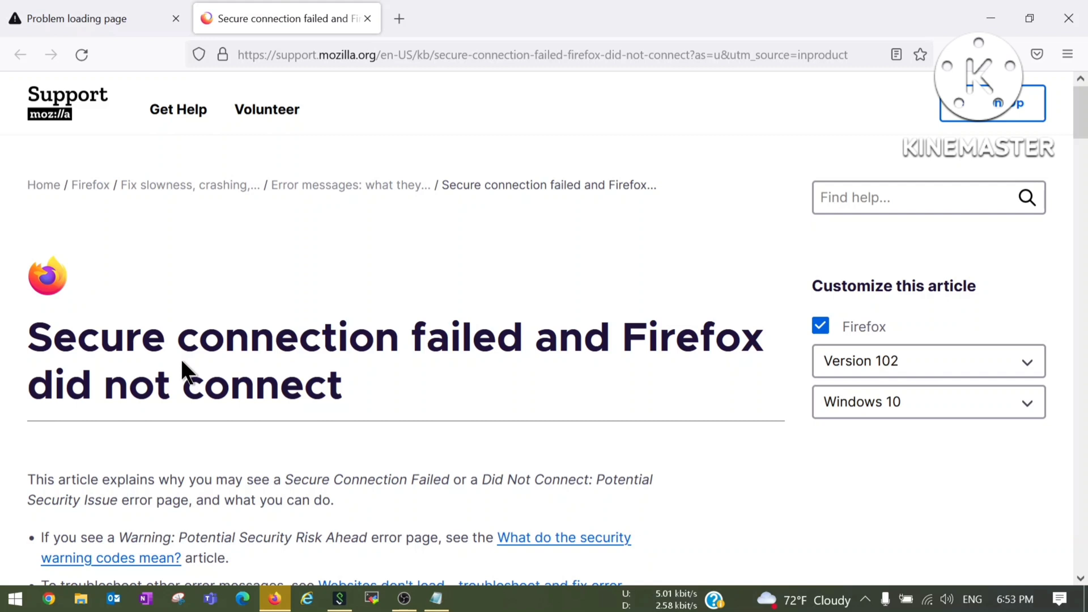
scroll(down, 3)
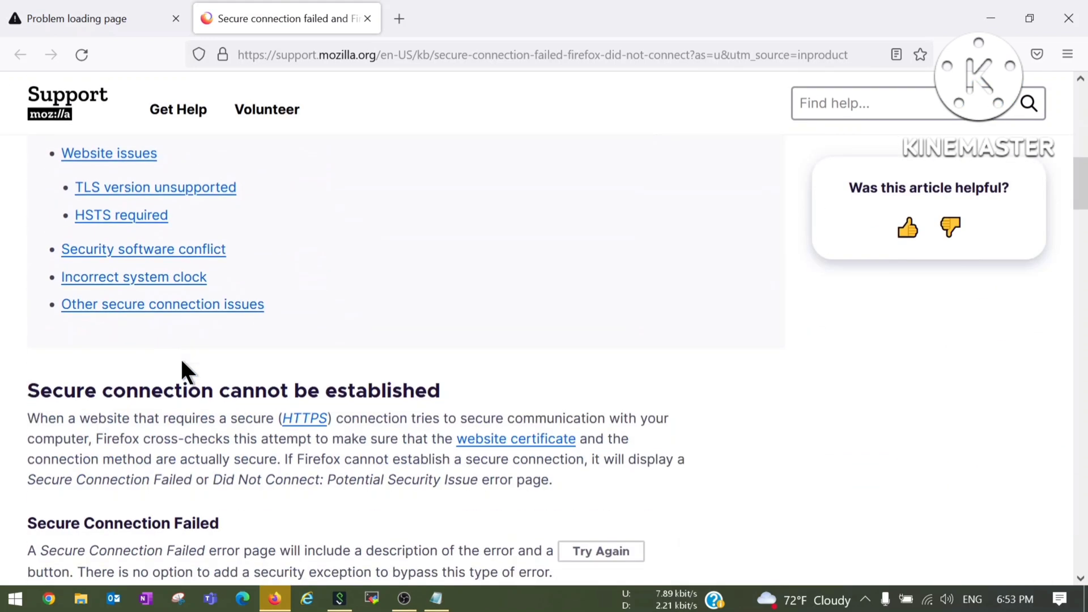
scroll(down, 3)
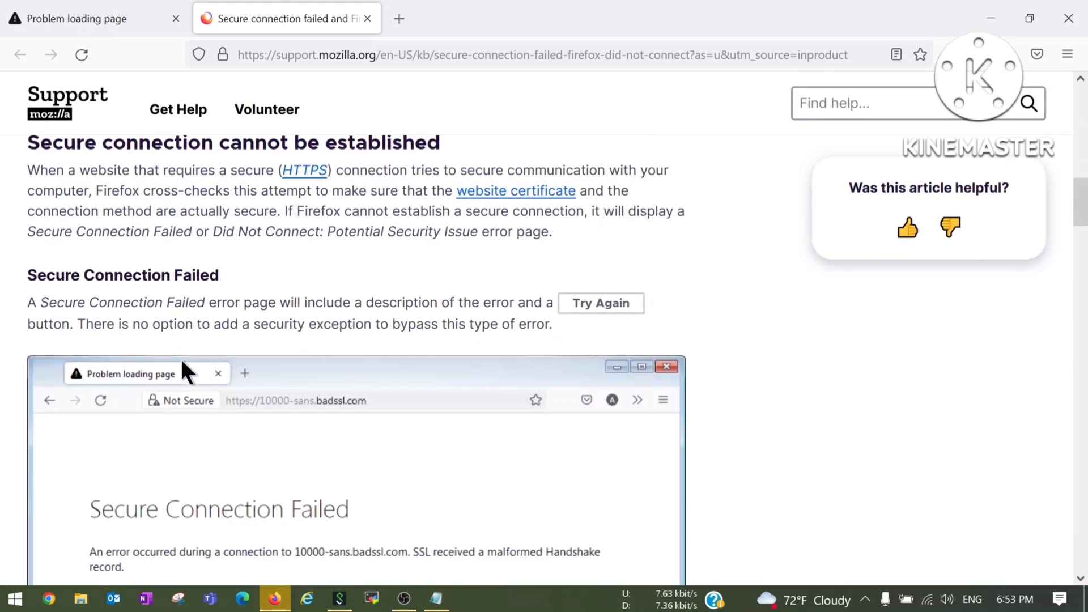
scroll(down, 3)
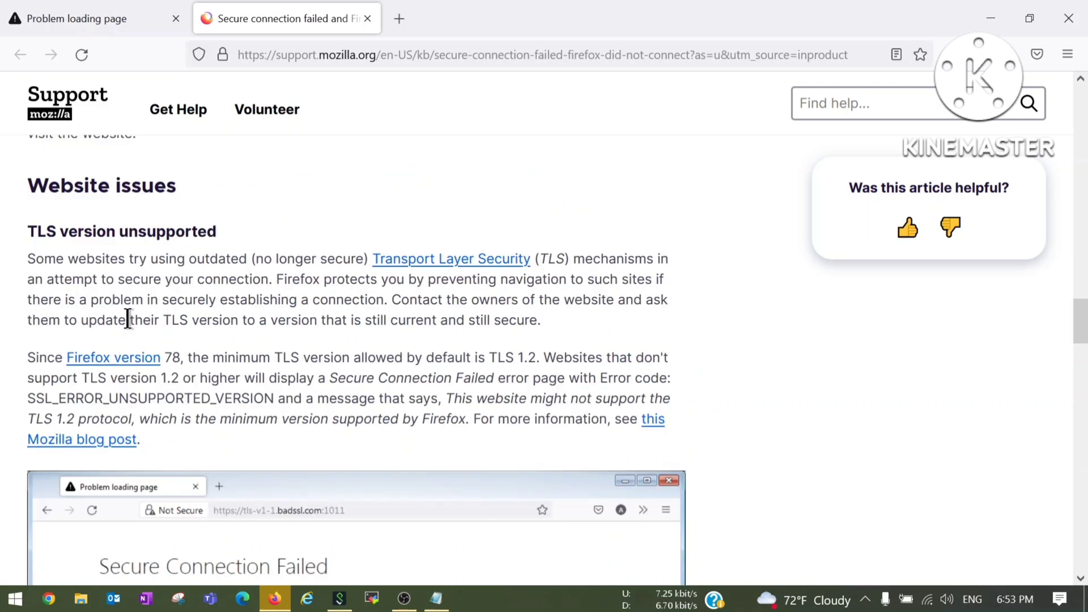
mouse_move(146, 378)
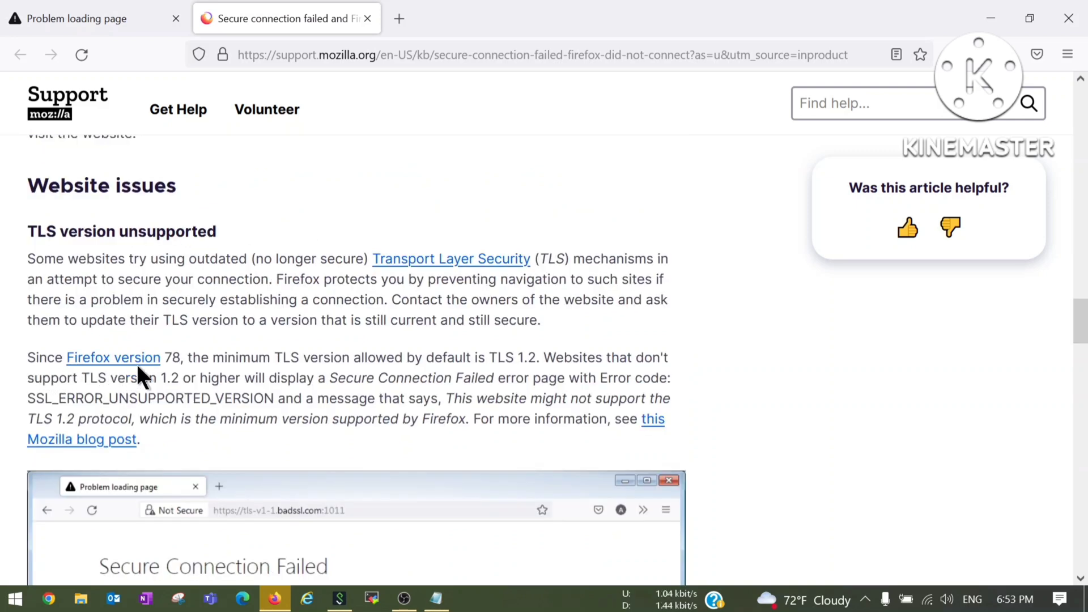
mouse_move(337, 380)
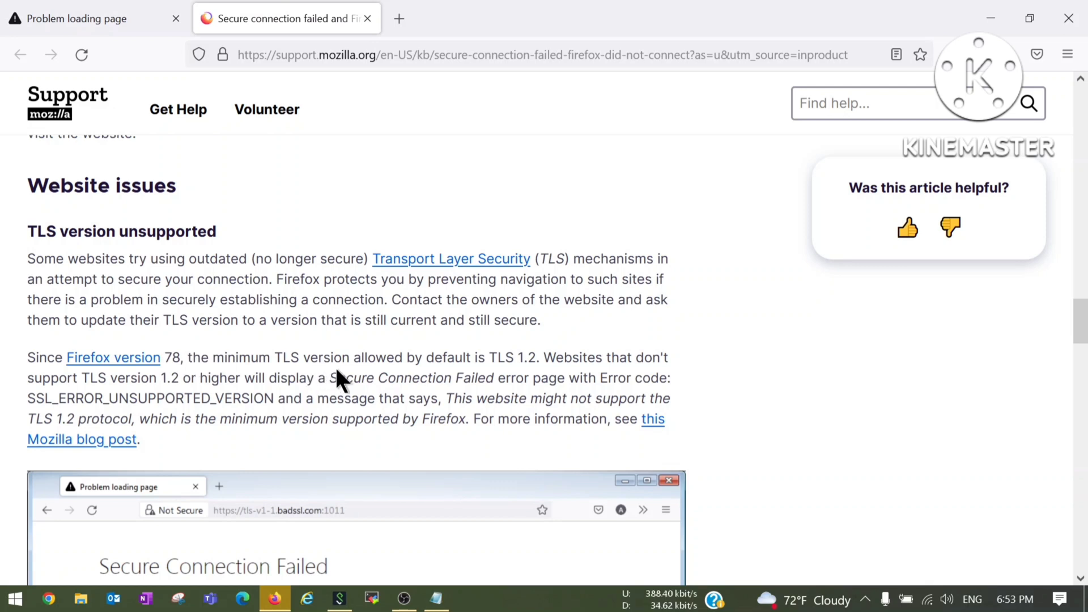
mouse_move(548, 378)
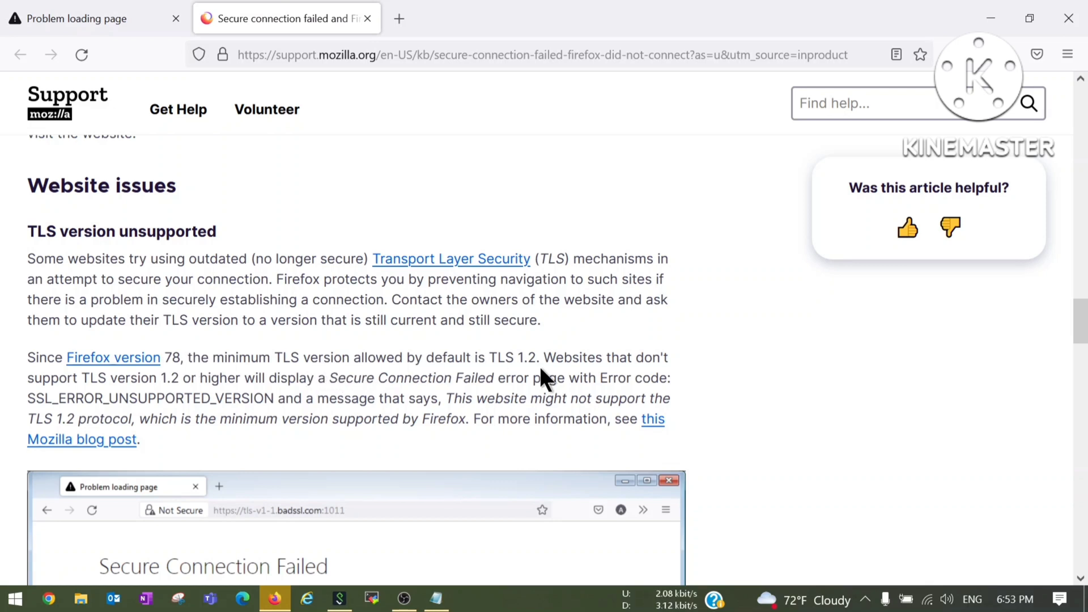
mouse_move(560, 375)
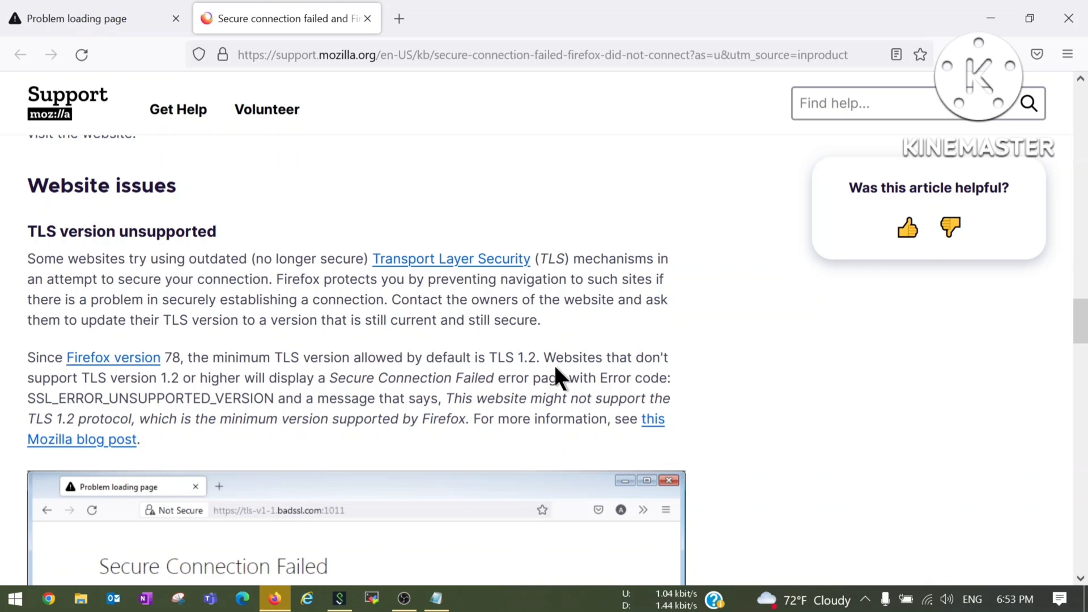
mouse_move(144, 401)
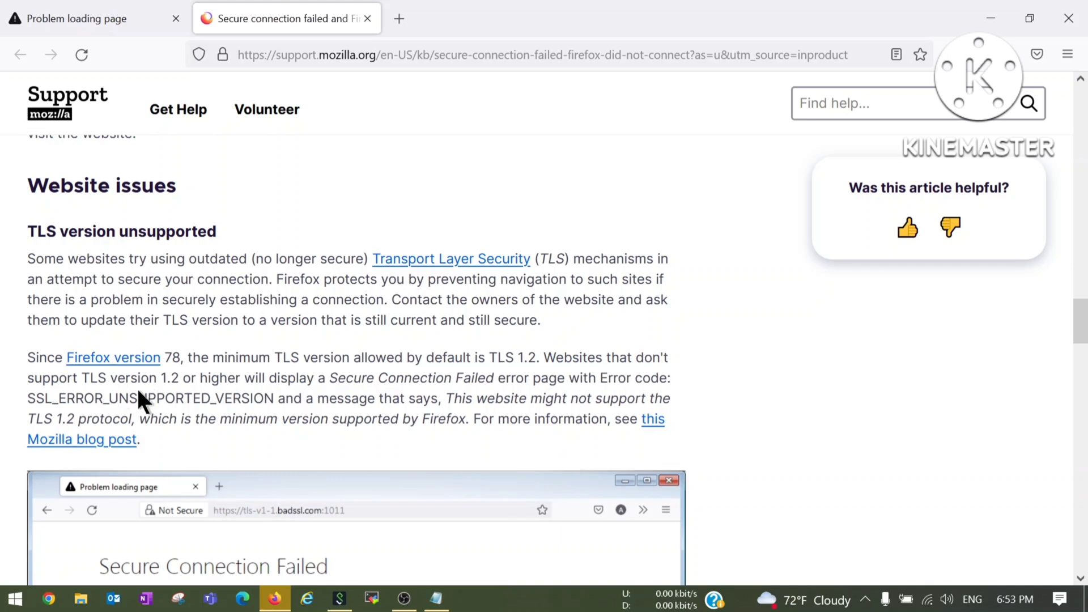
mouse_move(337, 400)
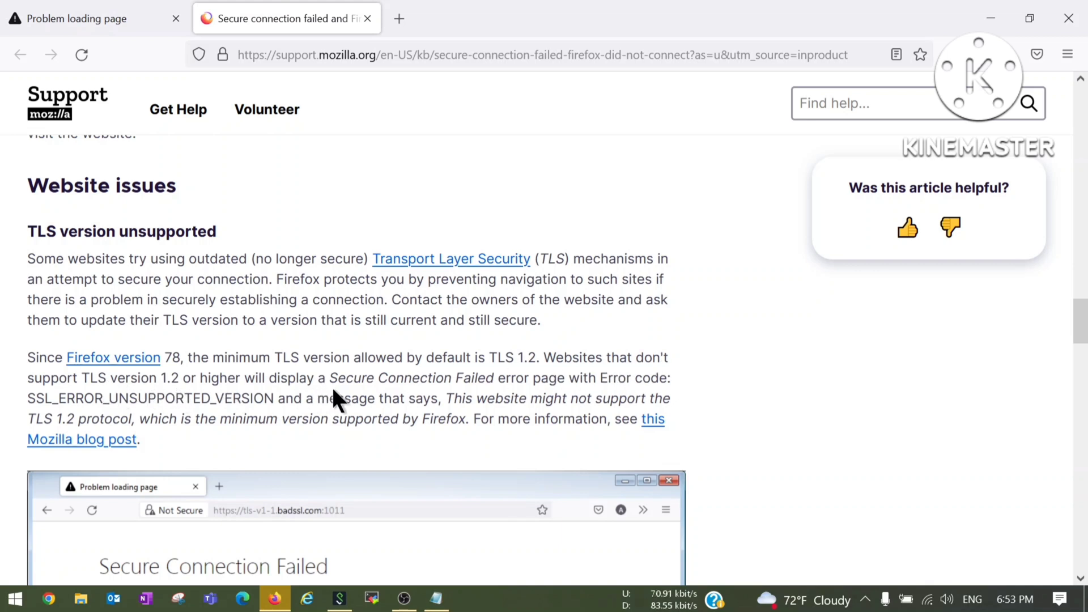
mouse_move(670, 399)
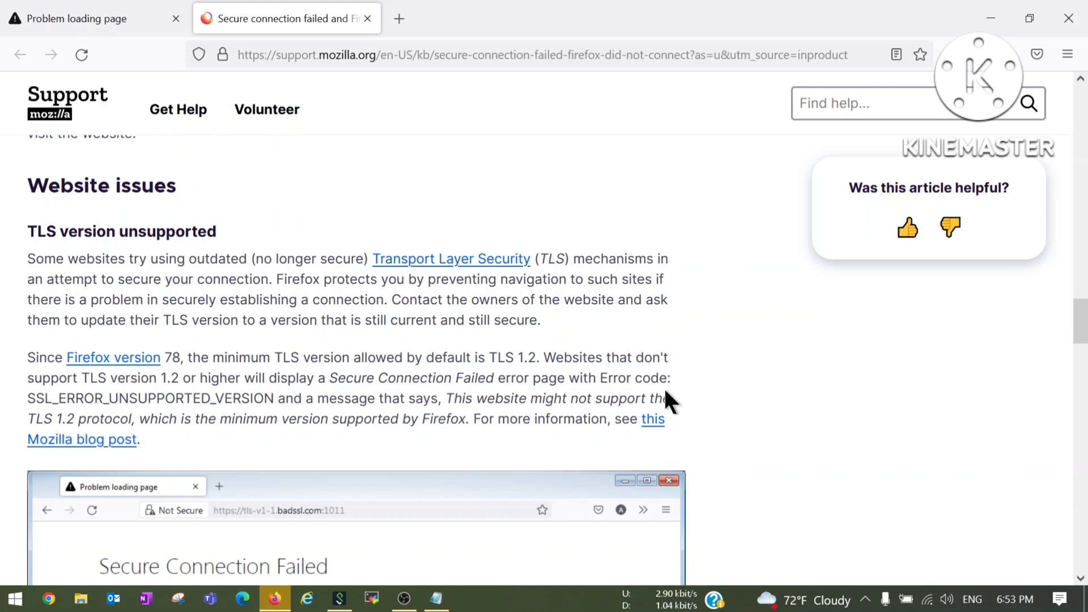
mouse_move(161, 406)
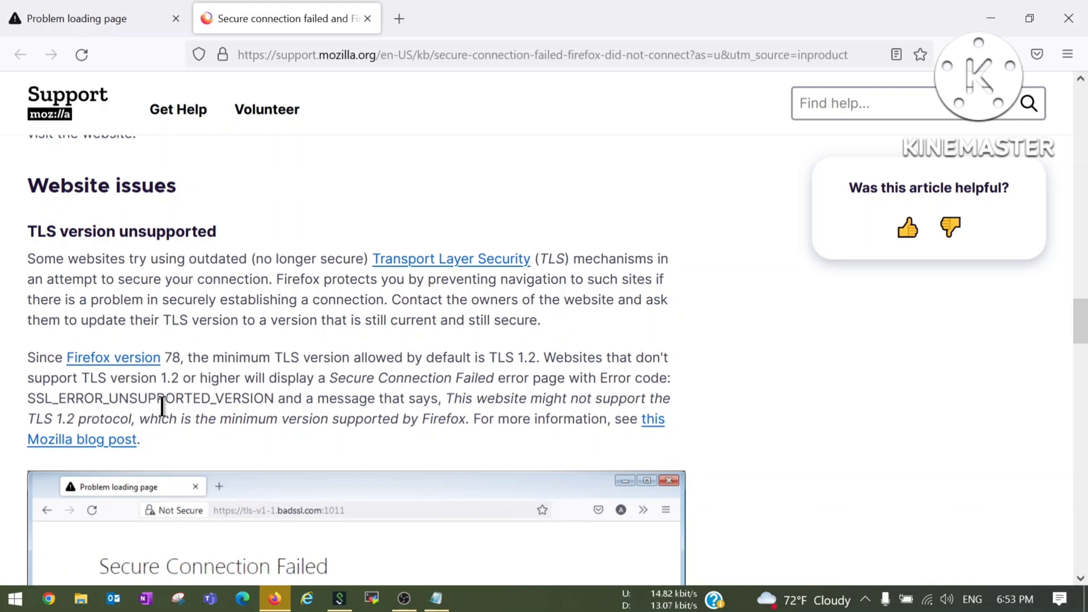
mouse_move(350, 420)
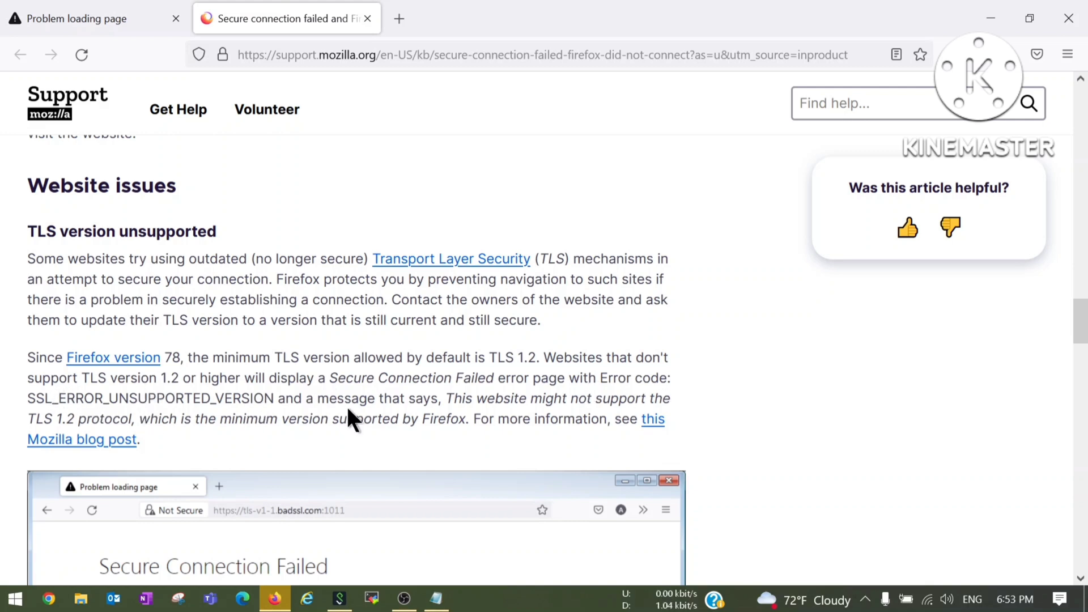
mouse_move(490, 405)
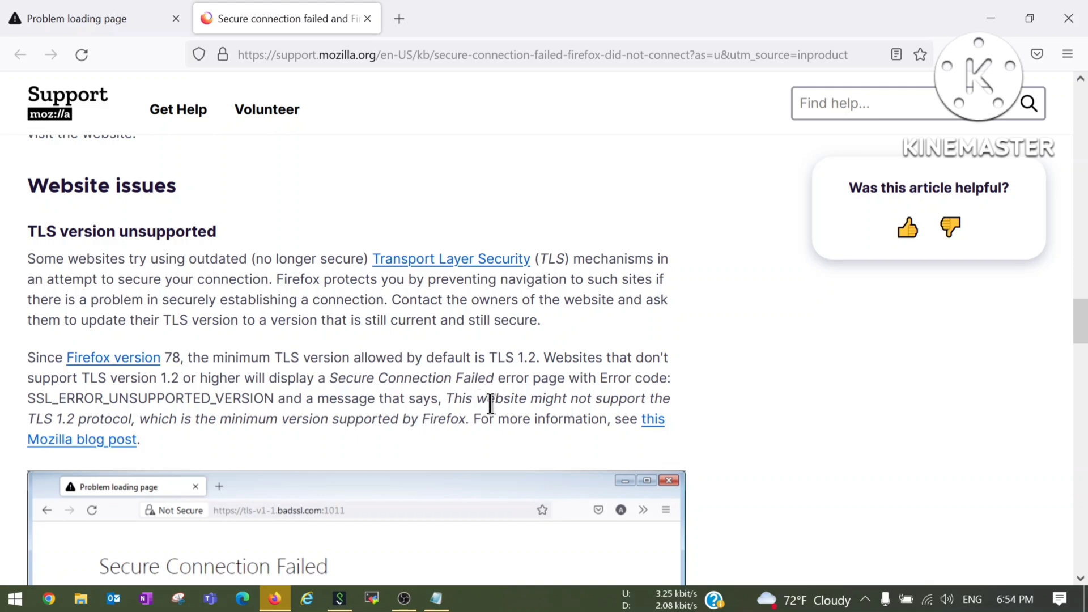
mouse_move(95, 442)
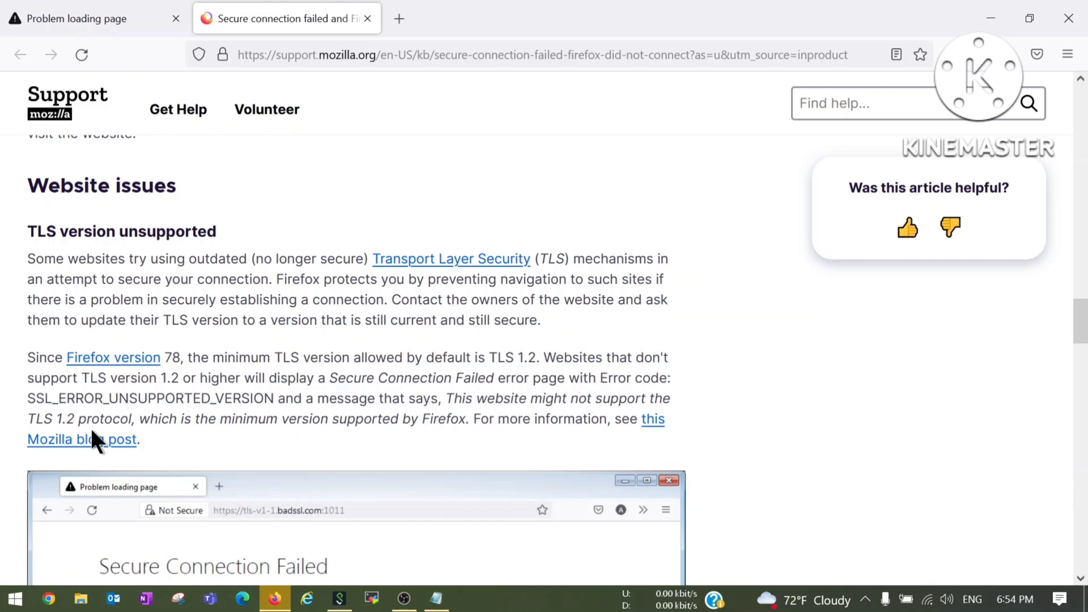
mouse_move(232, 442)
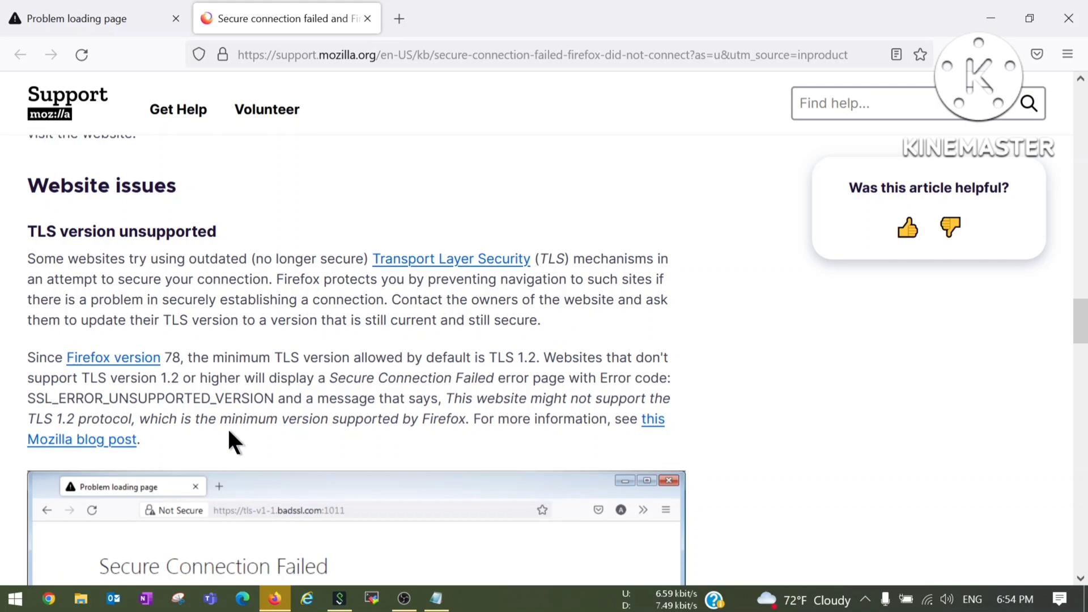
mouse_move(469, 418)
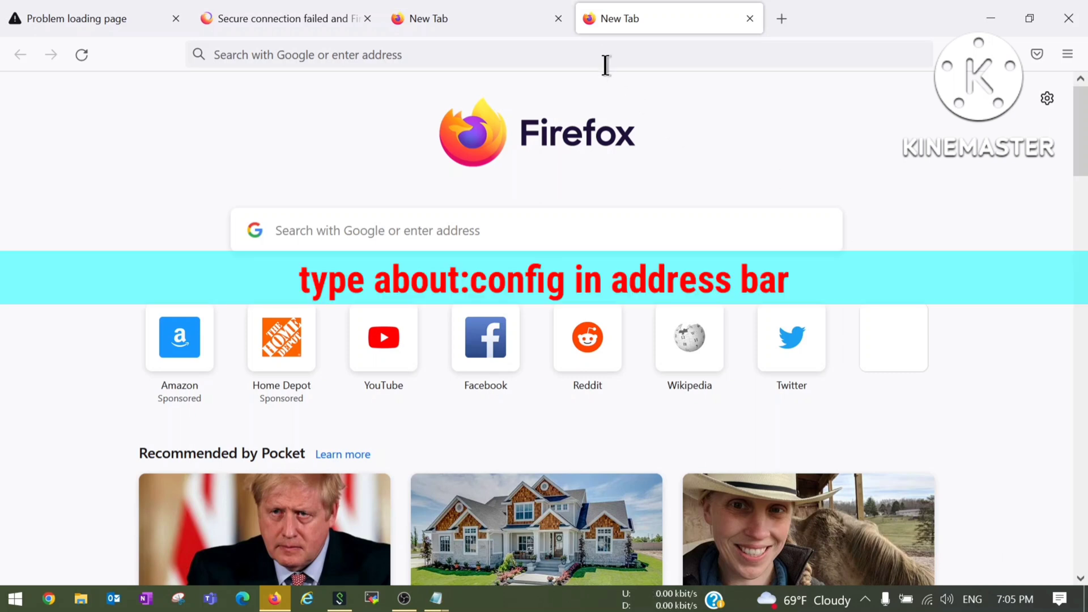
Step: Go to about:config and accept the risk warning to reach advanced preferences
text(about)
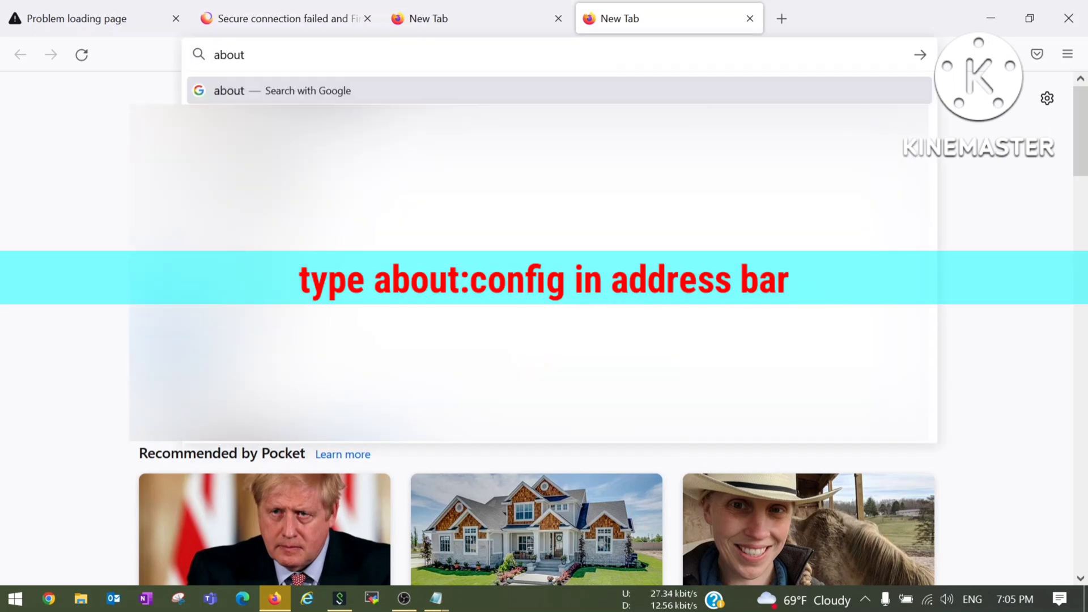
text(:config)
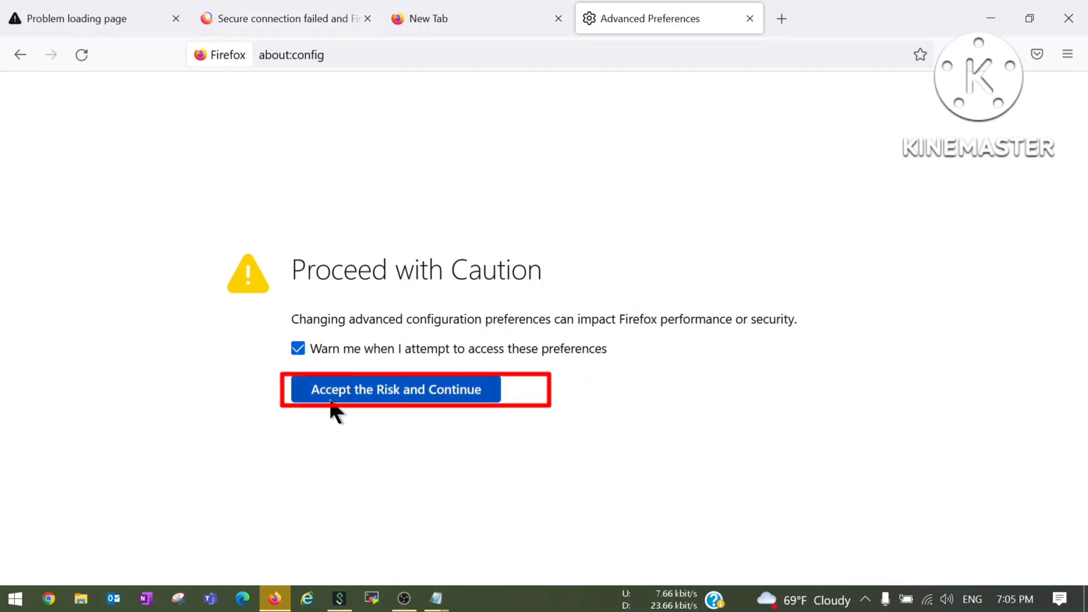
mouse_move(432, 408)
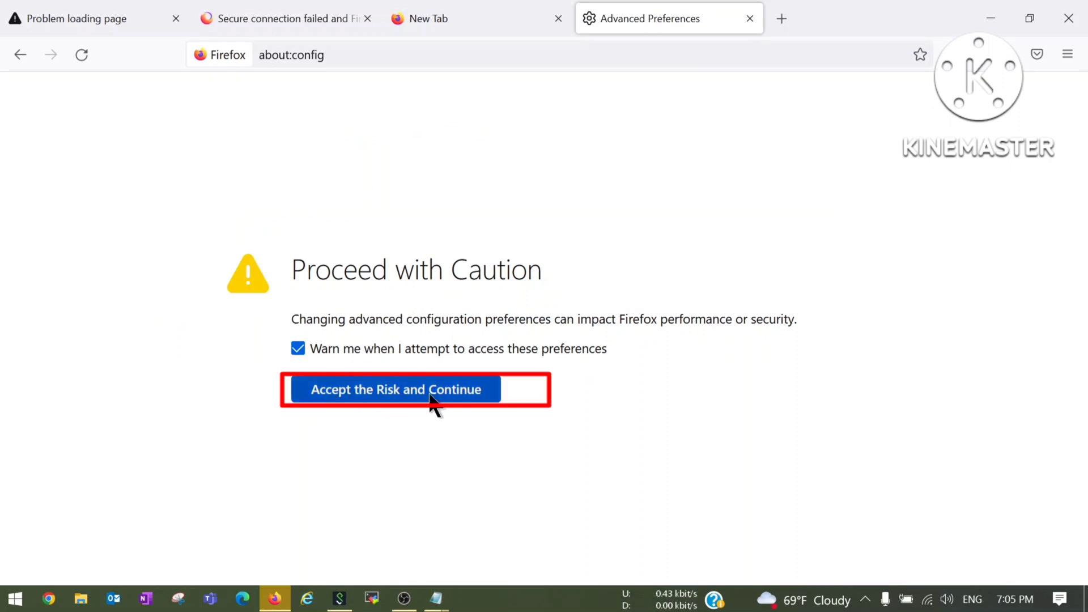
click(397, 389)
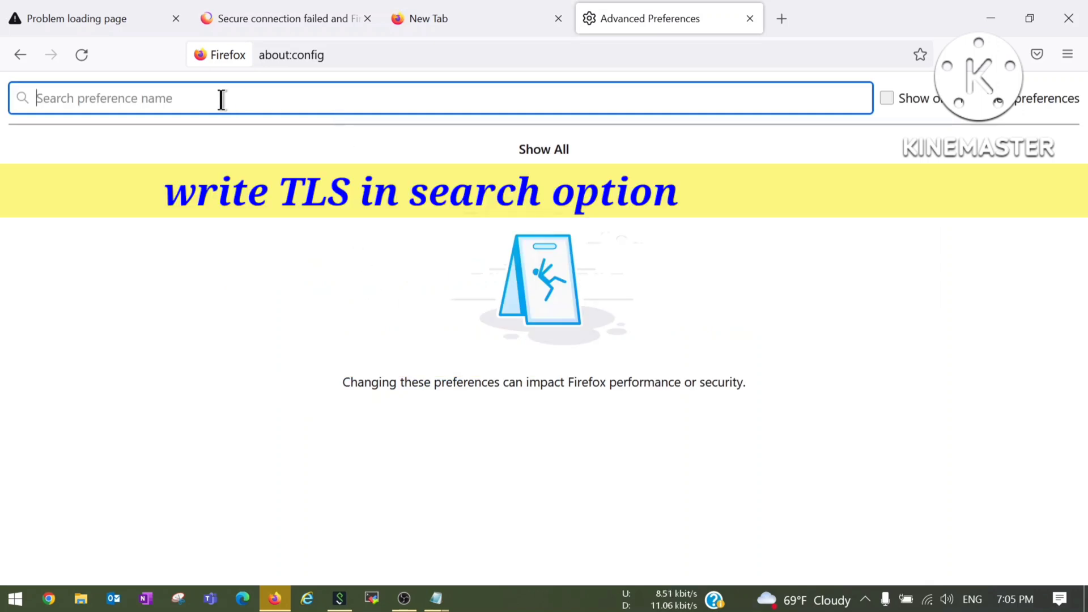
mouse_move(47, 98)
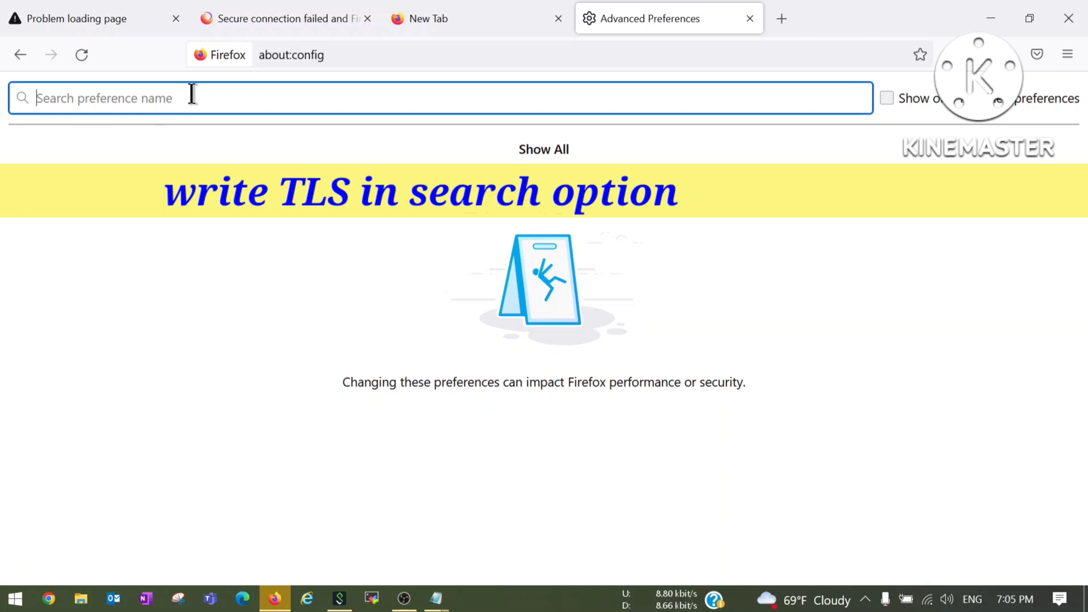
Step: Filter preferences by 'tls' to find security.tls.version.min at value 3
text(tls)
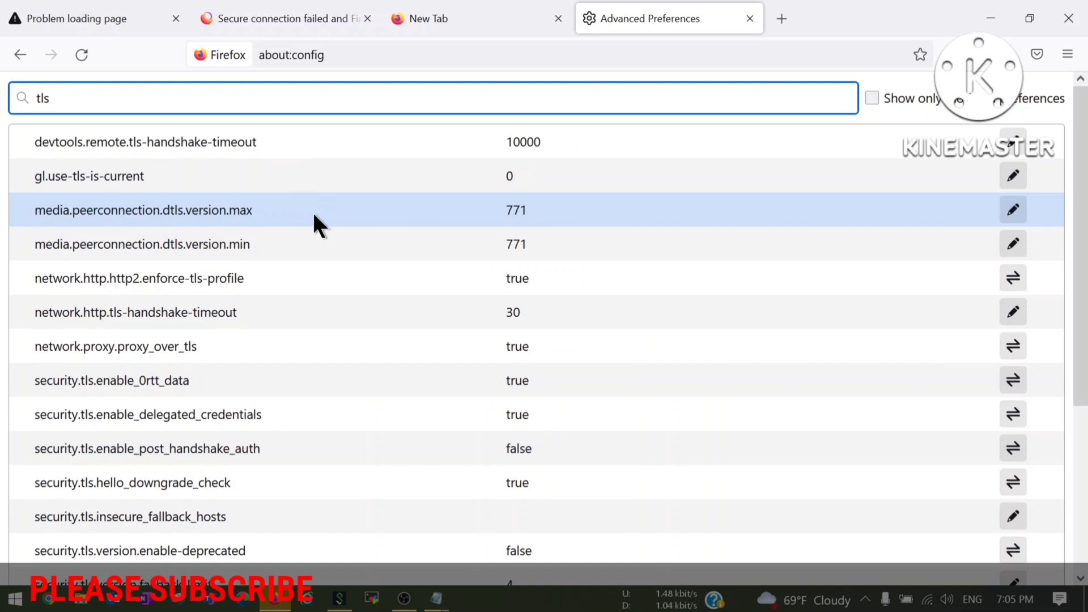
scroll(down, 3)
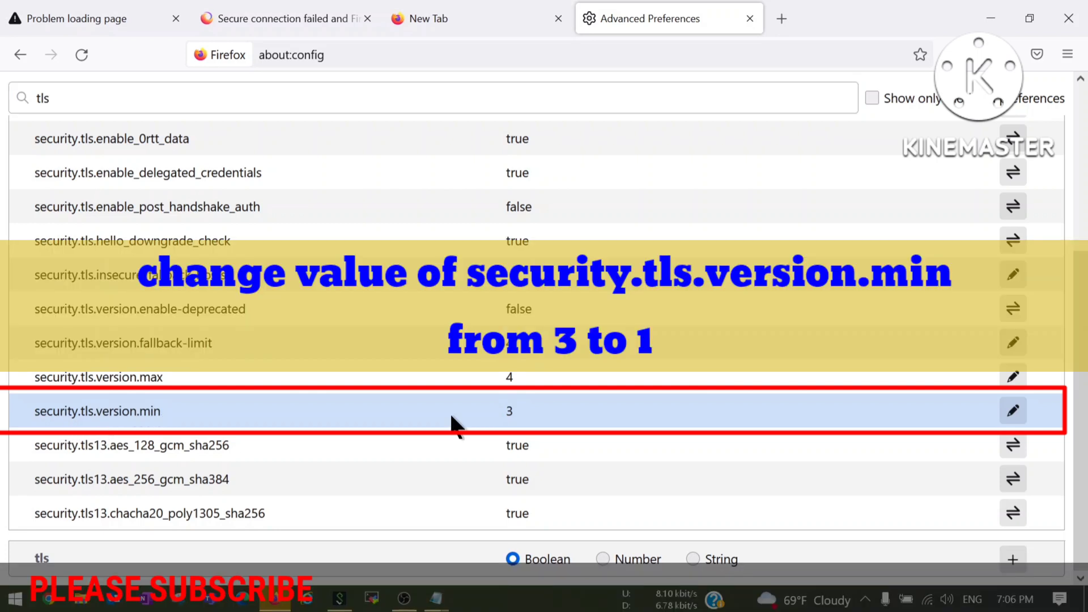
mouse_move(128, 431)
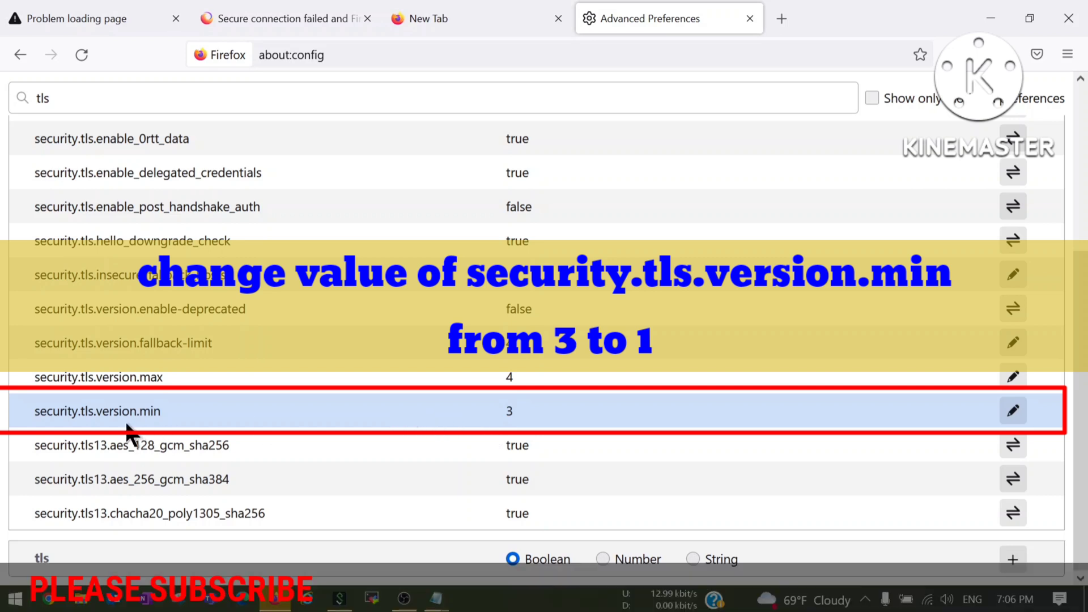
mouse_move(463, 439)
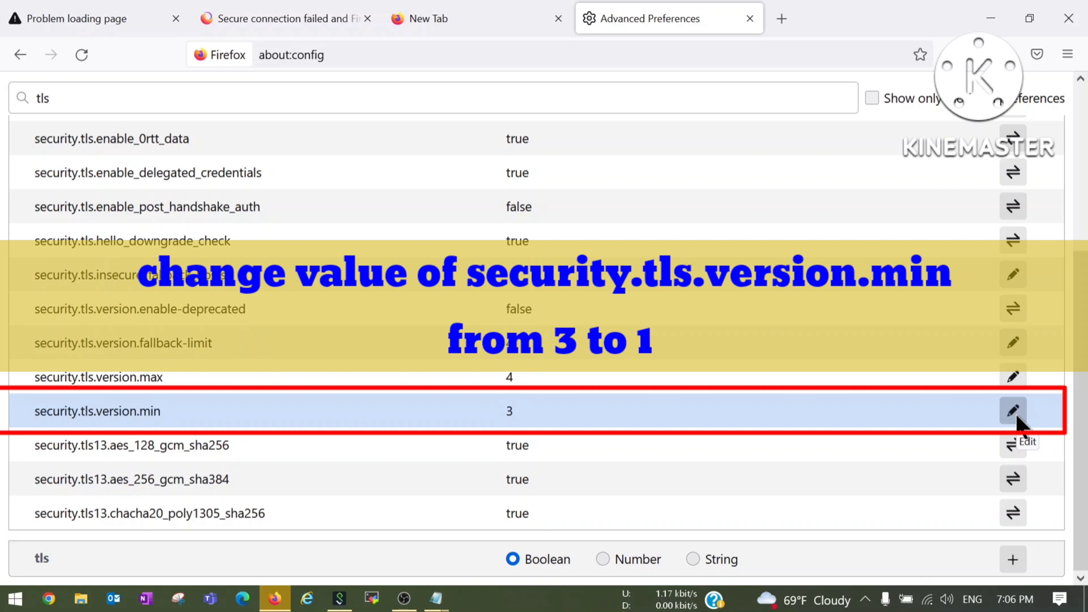
Step: Change security.tls.version.min from 3 to 1, save it, and close Firefox to apply
click(1012, 410)
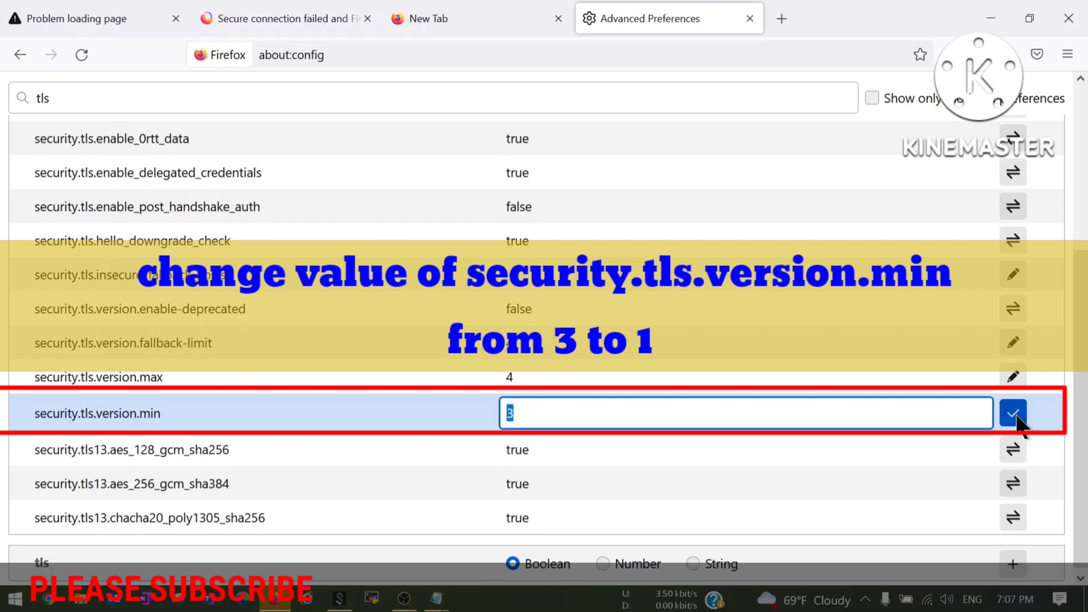
mouse_move(803, 413)
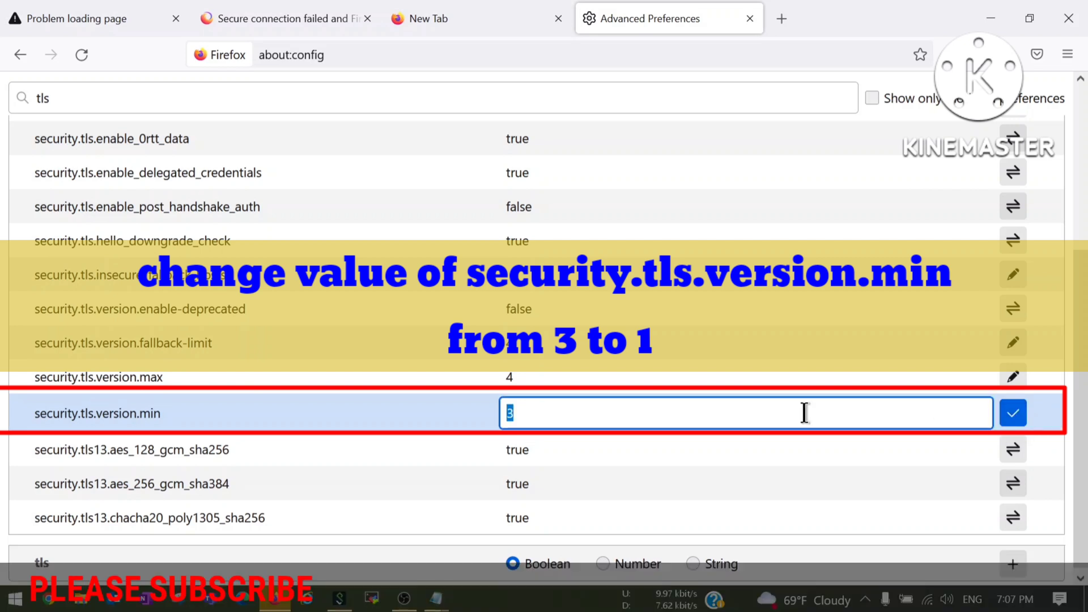
text(1)
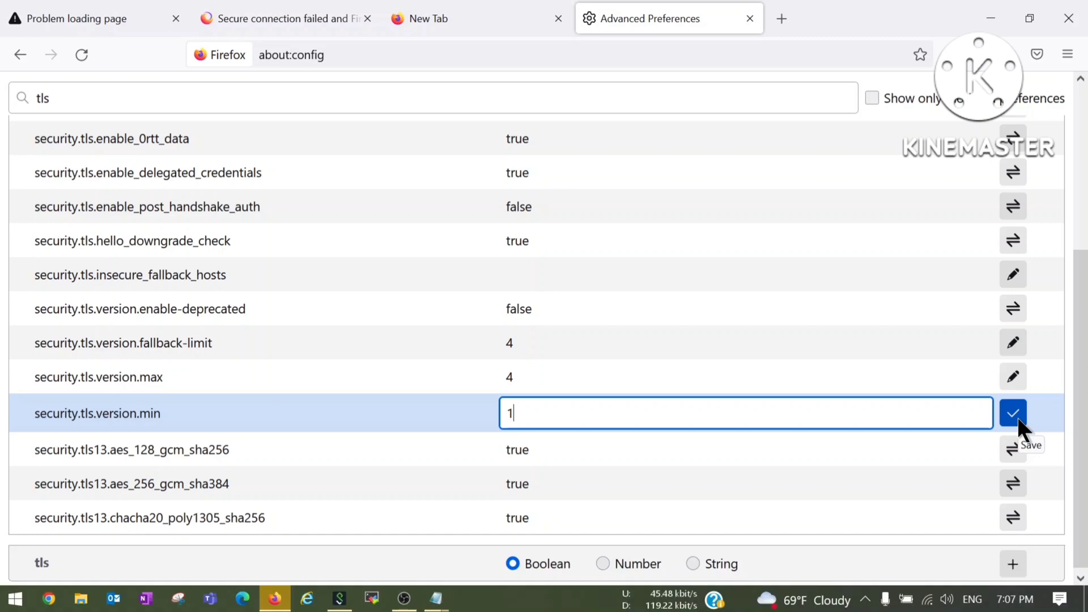
click(1012, 413)
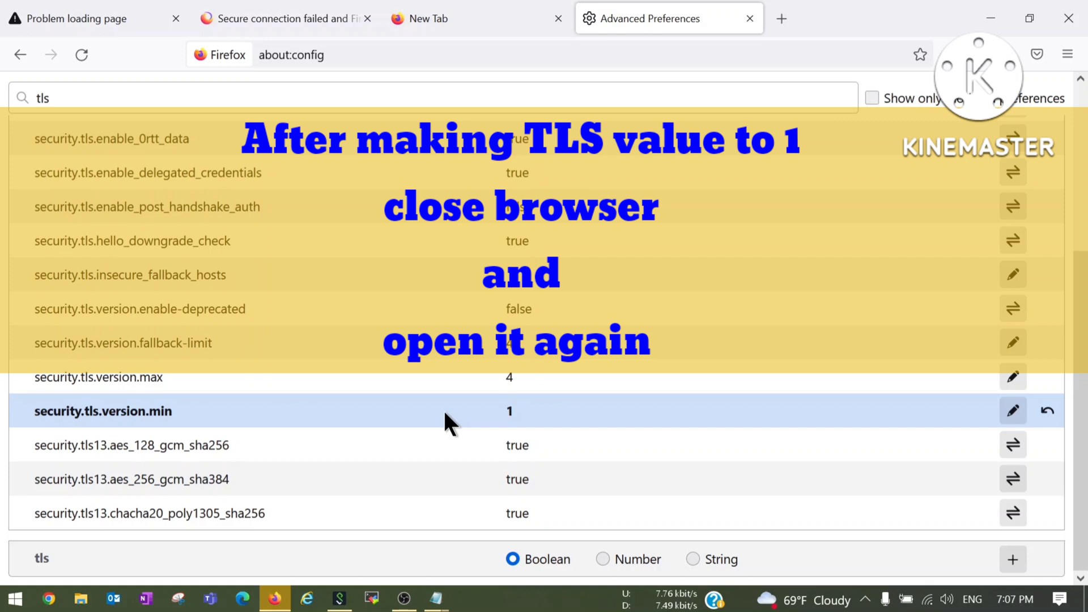
click(1066, 18)
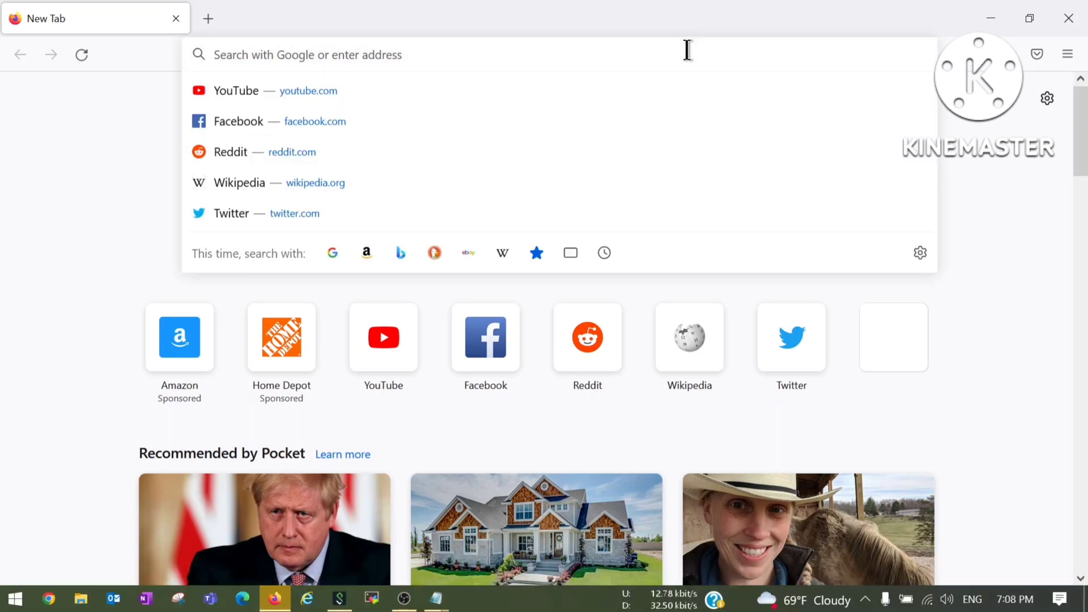
text(https://tls-v1-1.badssl.com:1011/)
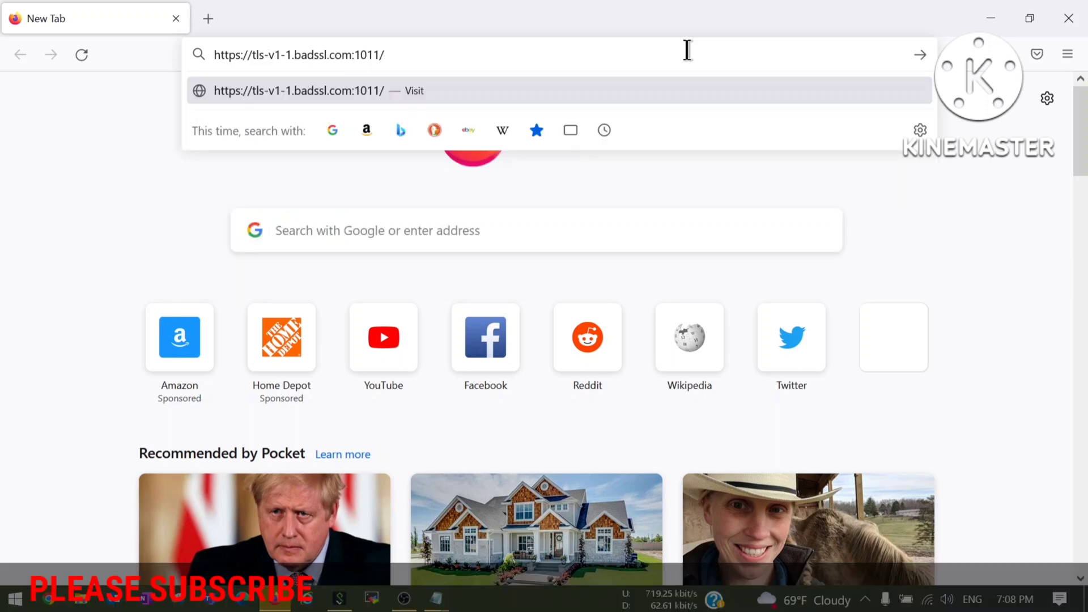
key(Return)
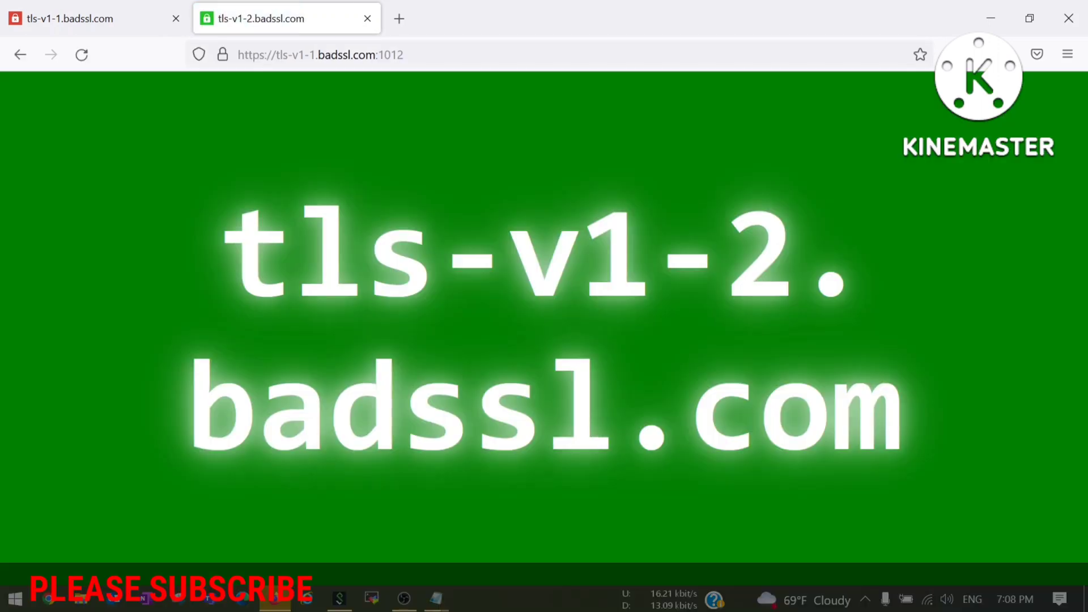
click(398, 19)
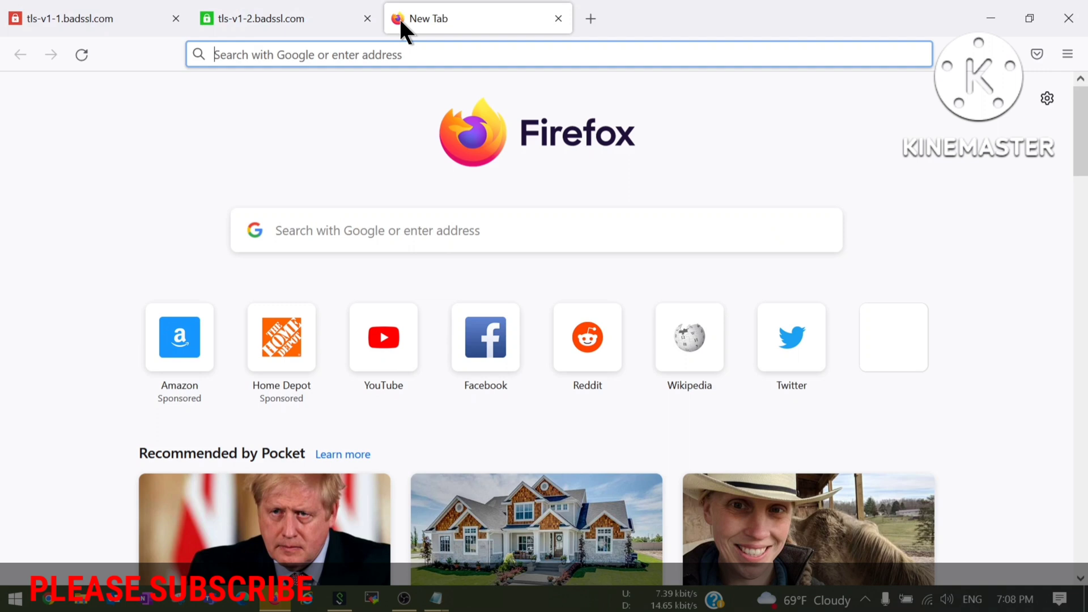
click(83, 18)
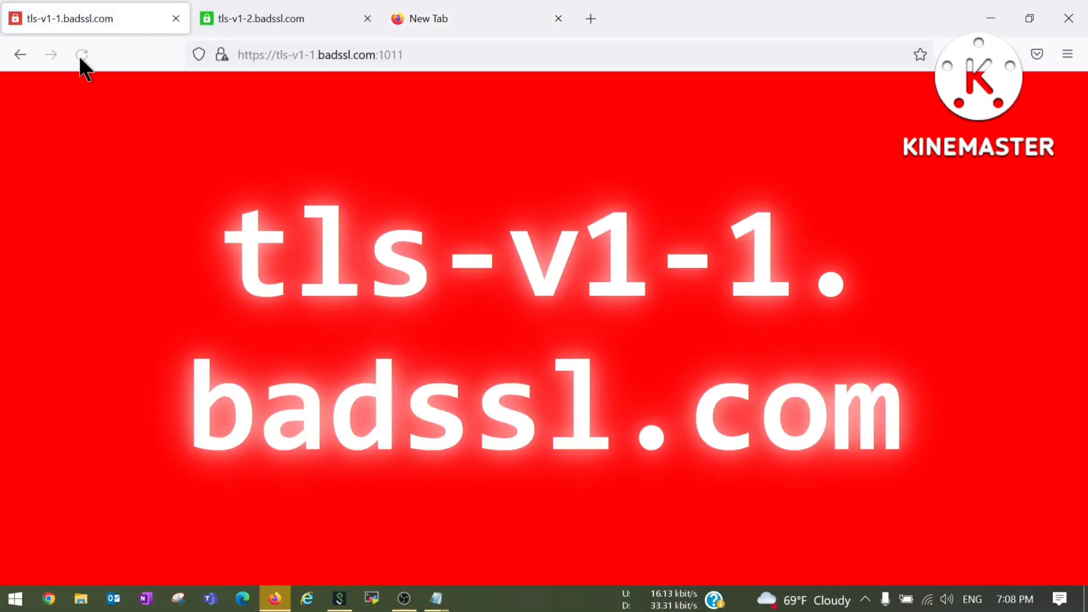
click(264, 19)
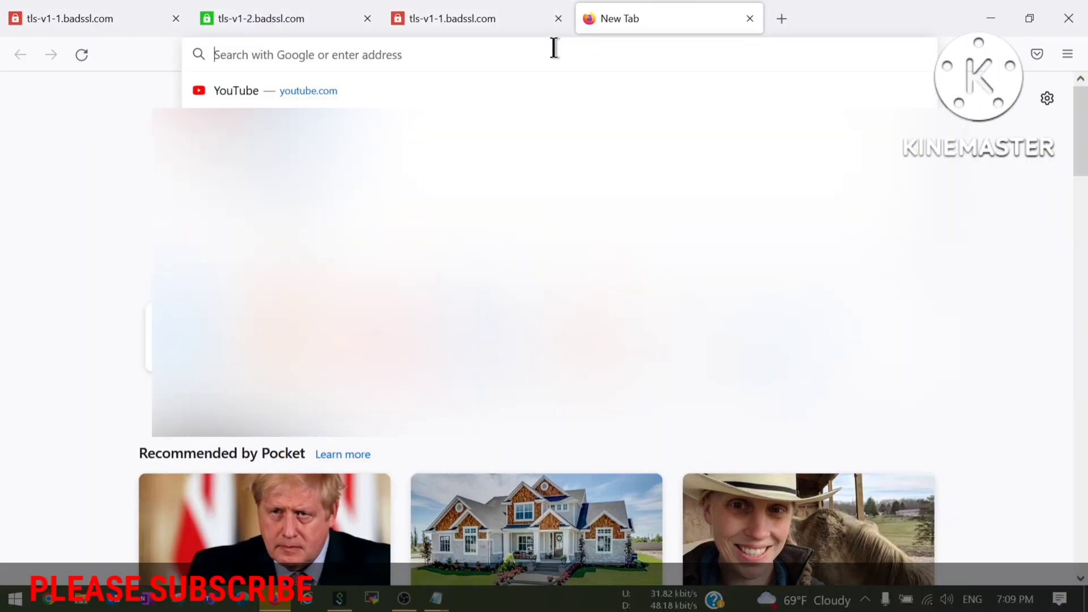
Step: Reopen about:config filtered to 'tls' to confirm security.tls.version.min holds 1
text(about:config)
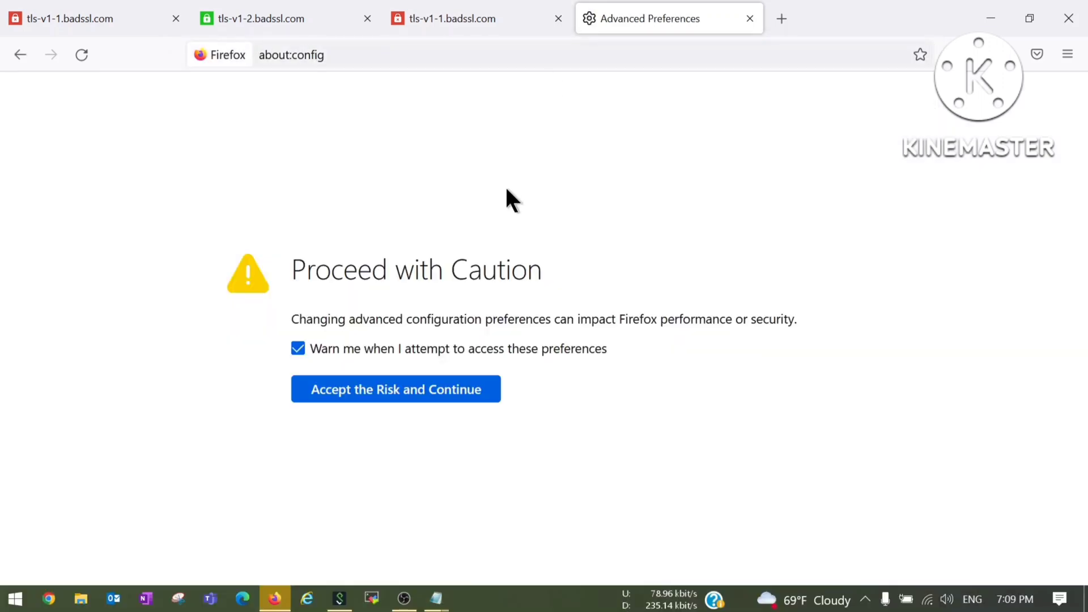
click(395, 388)
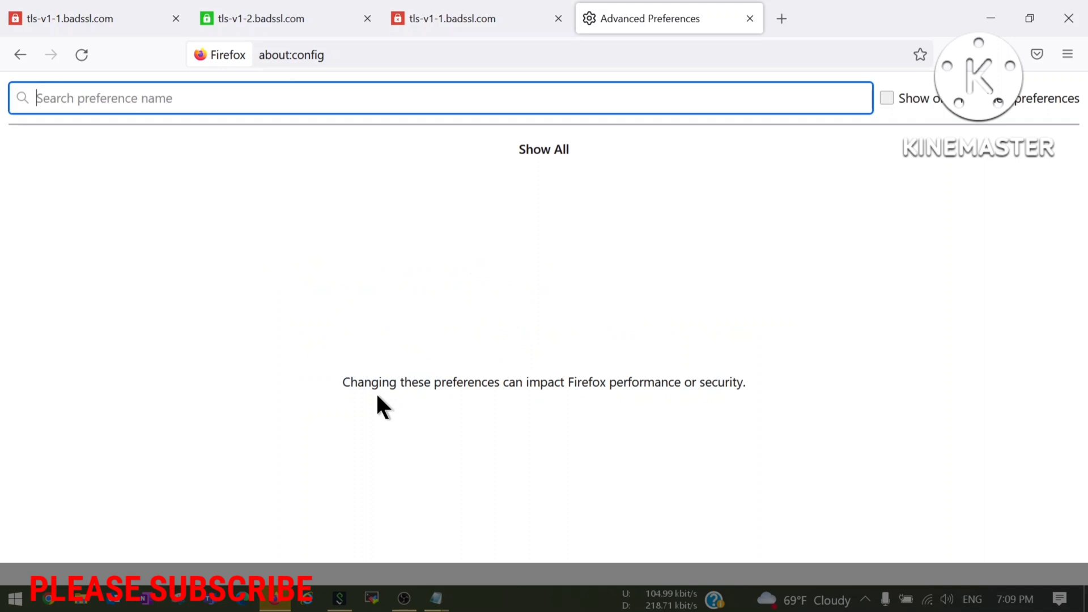
text(tl)
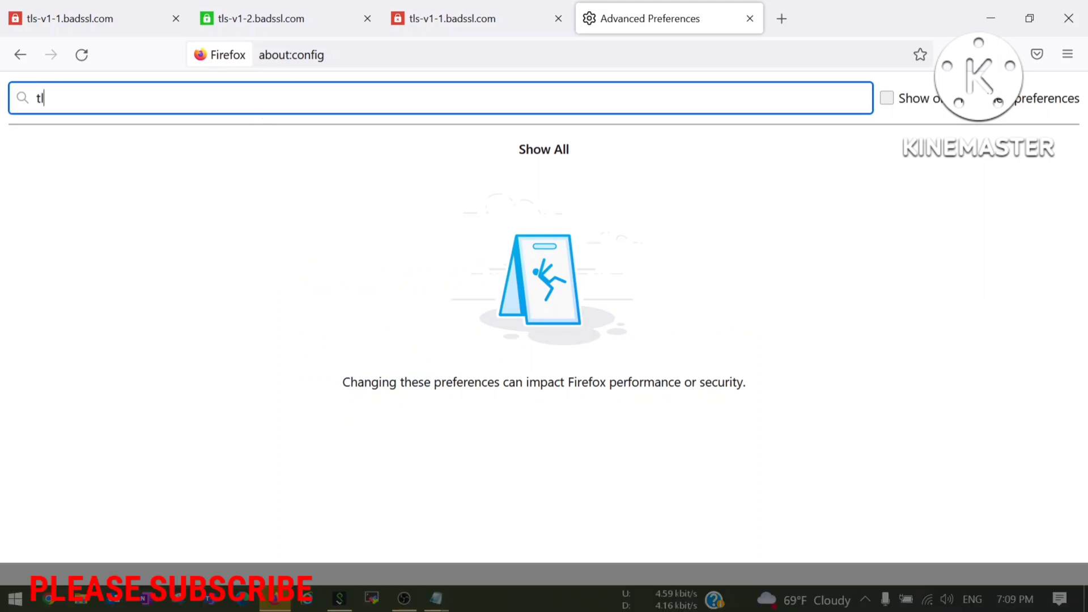
text(s)
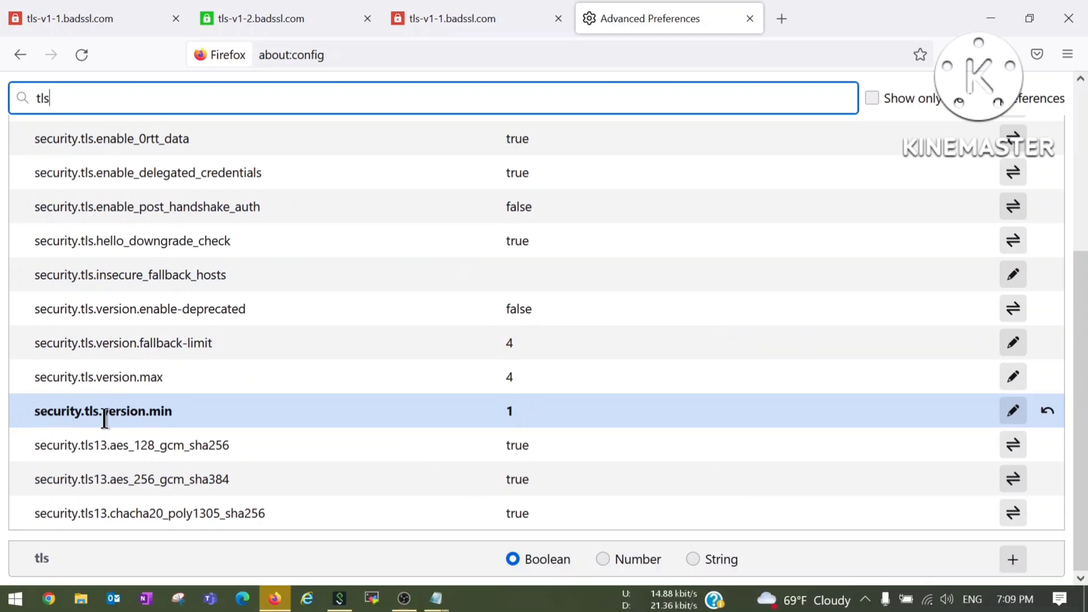
mouse_move(172, 410)
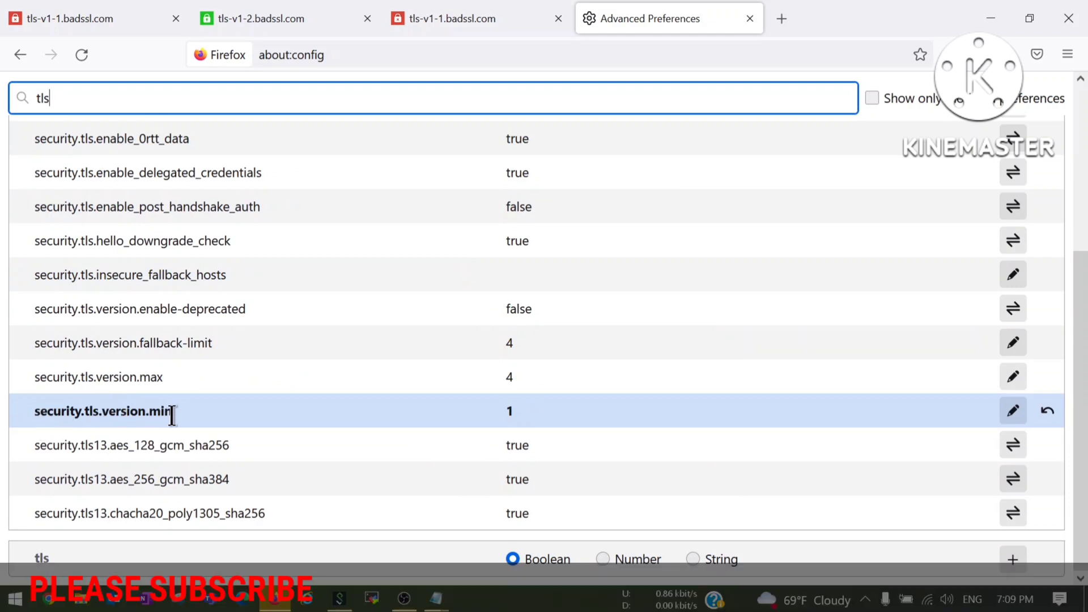
mouse_move(954, 408)
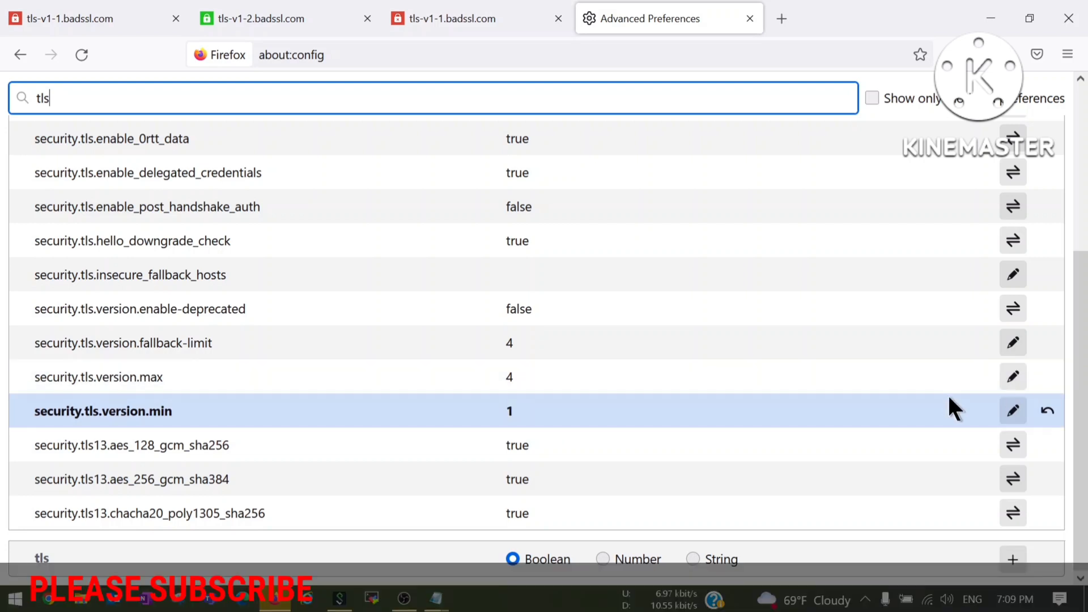
mouse_move(1012, 410)
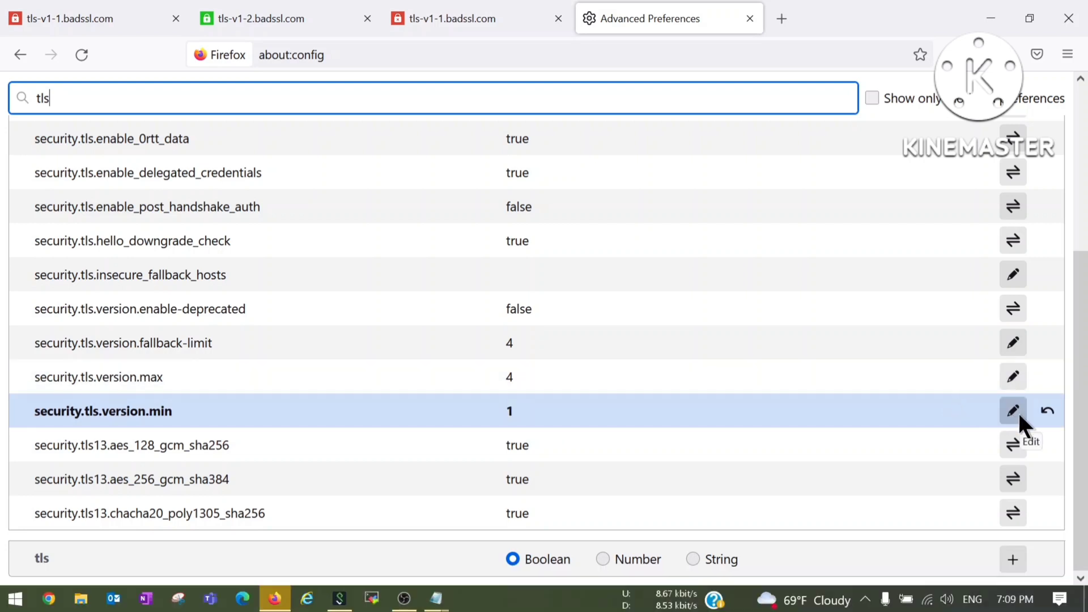
mouse_move(534, 421)
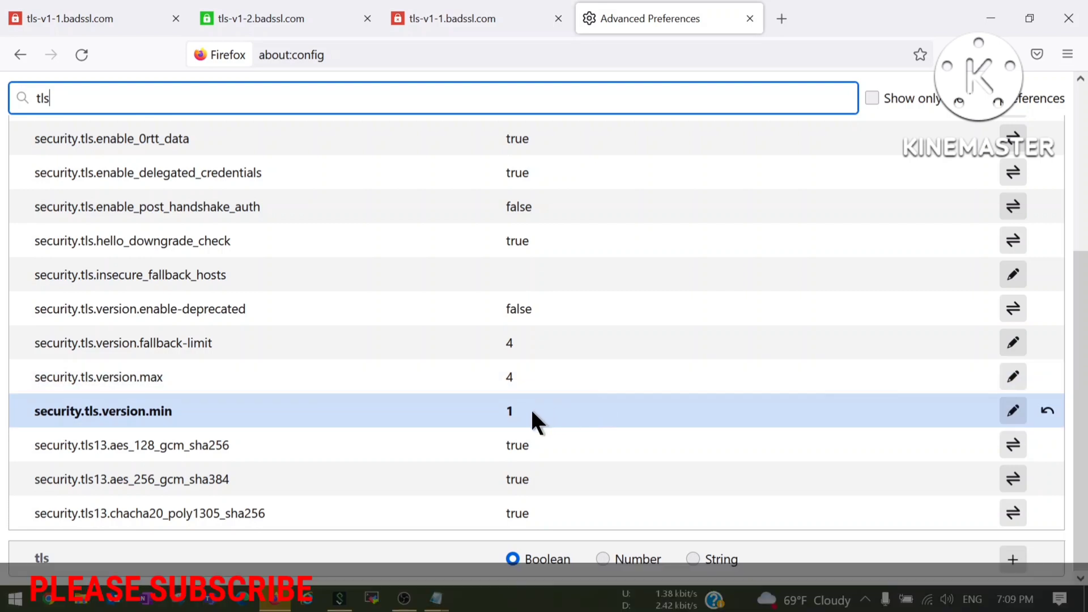
mouse_move(579, 431)
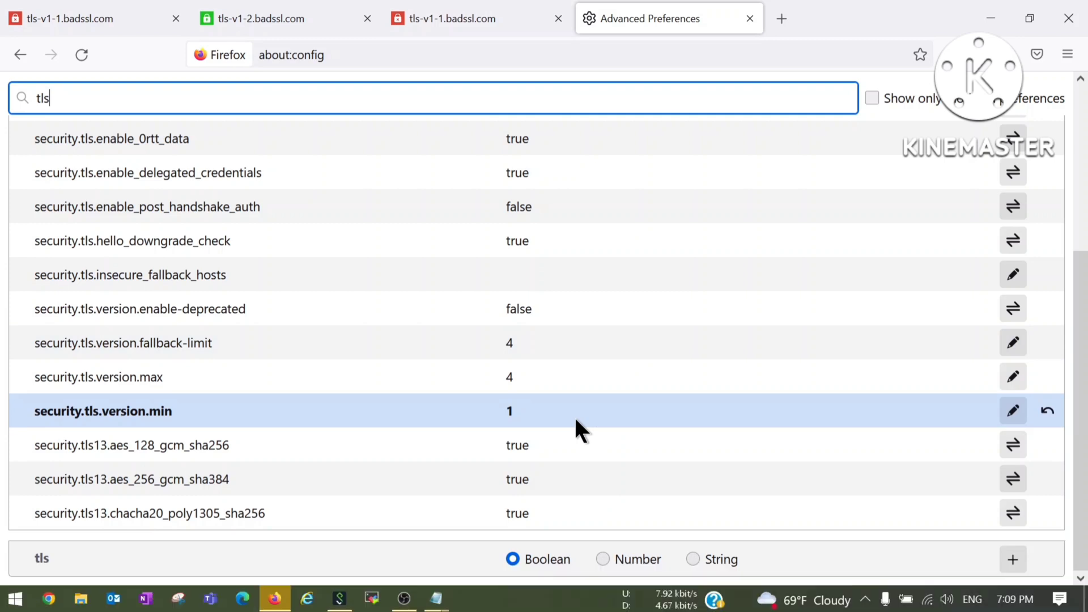
mouse_move(367, 18)
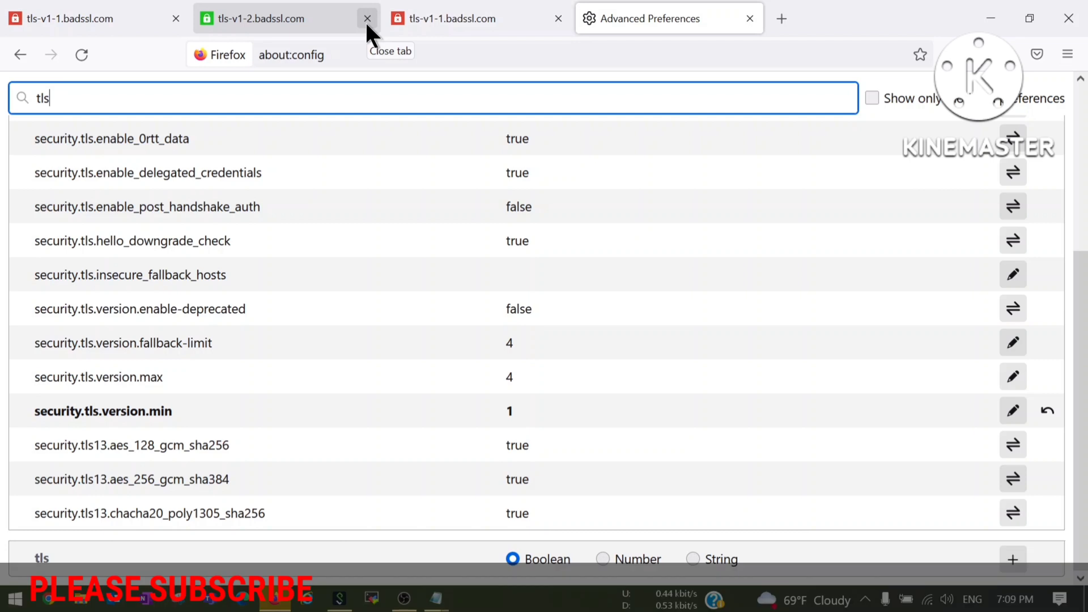